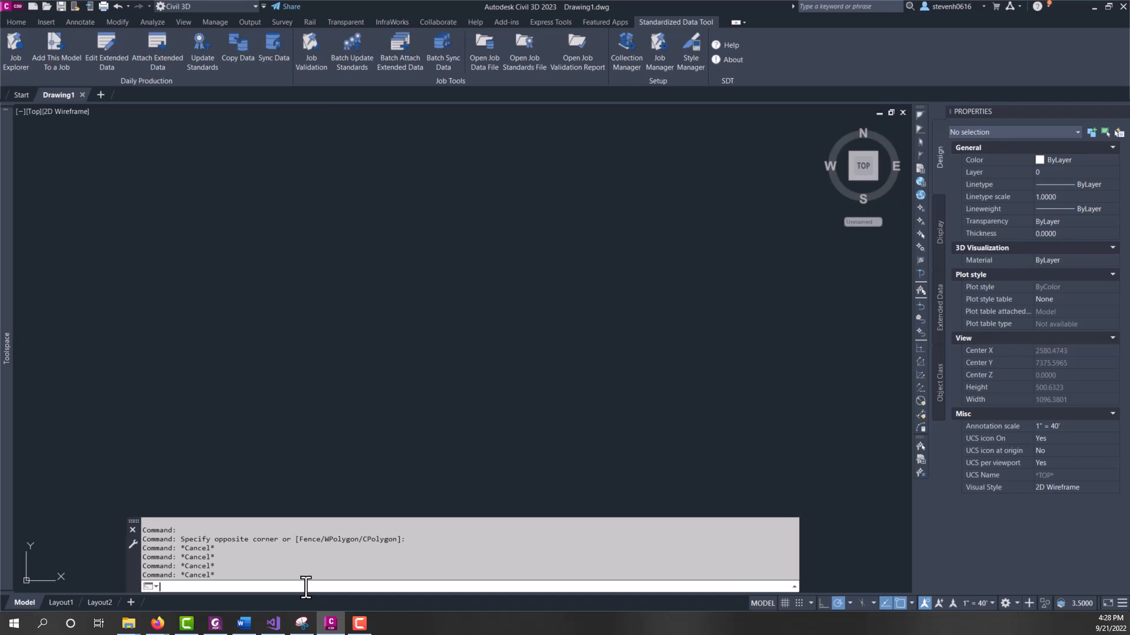
Open the Model-Layout model file from the Restaurant job via Job Explorer.
text(aecpsd)
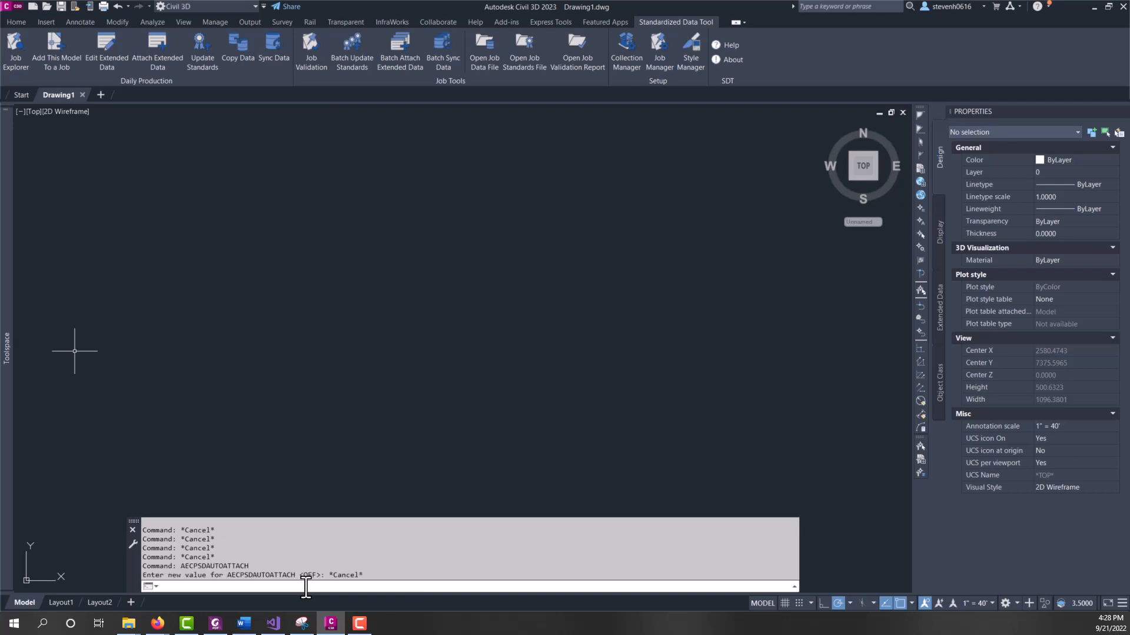
mouse_move(149, 218)
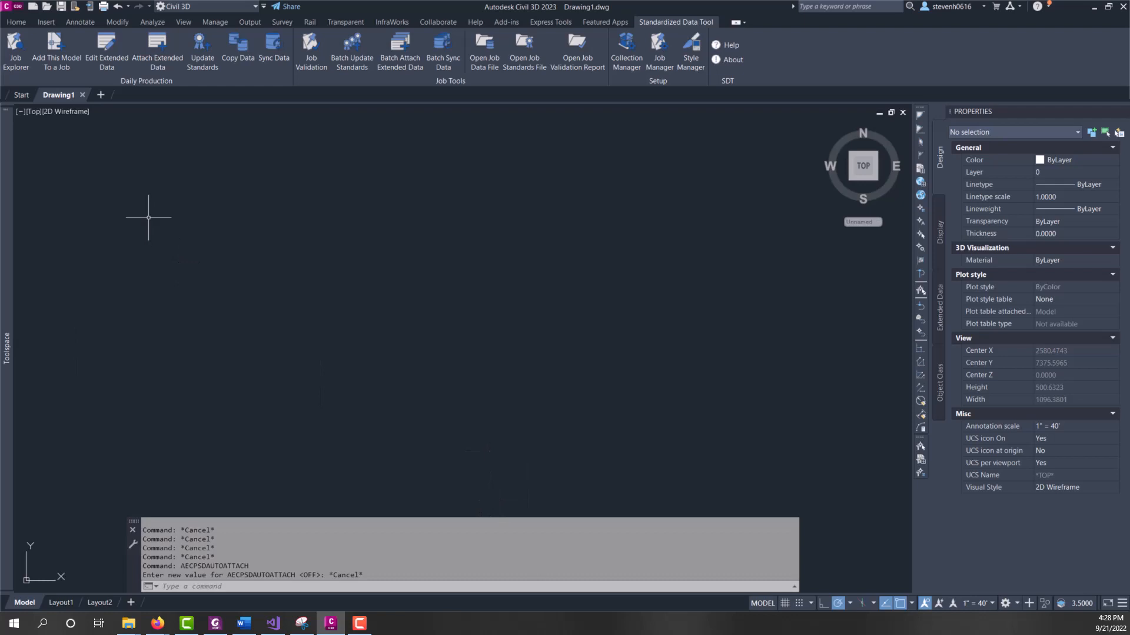
click(16, 52)
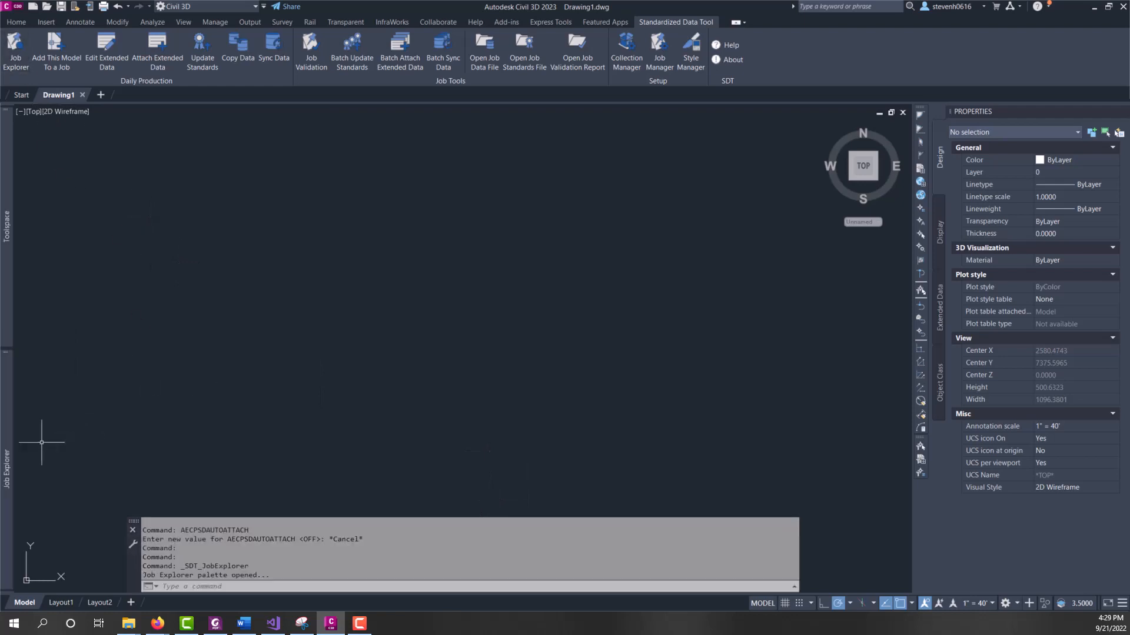
click(15, 50)
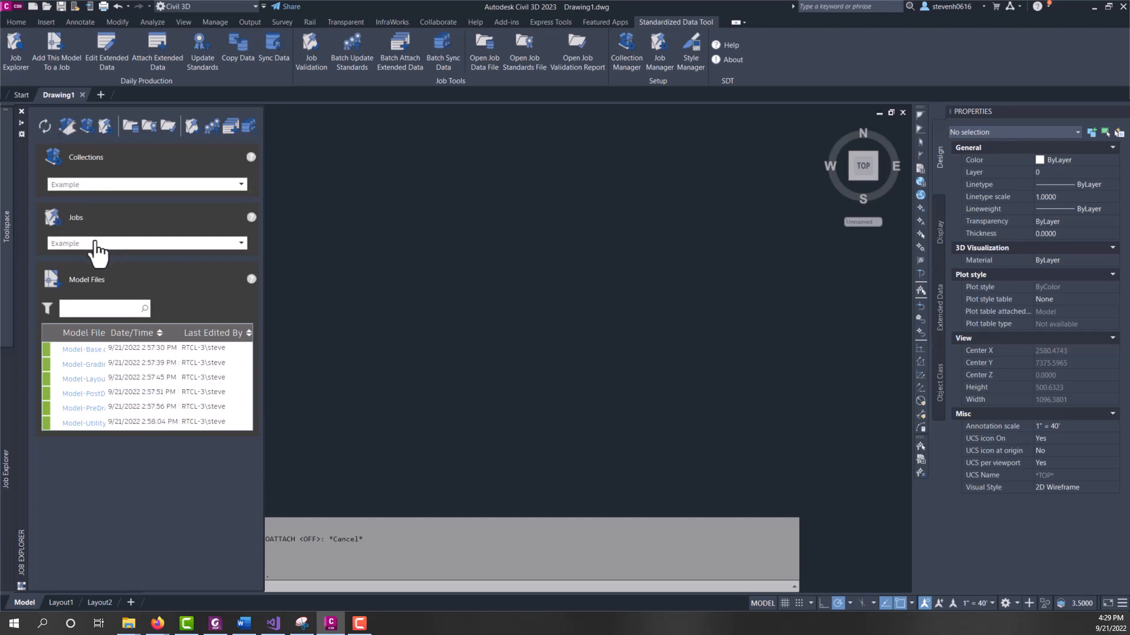
click(147, 242)
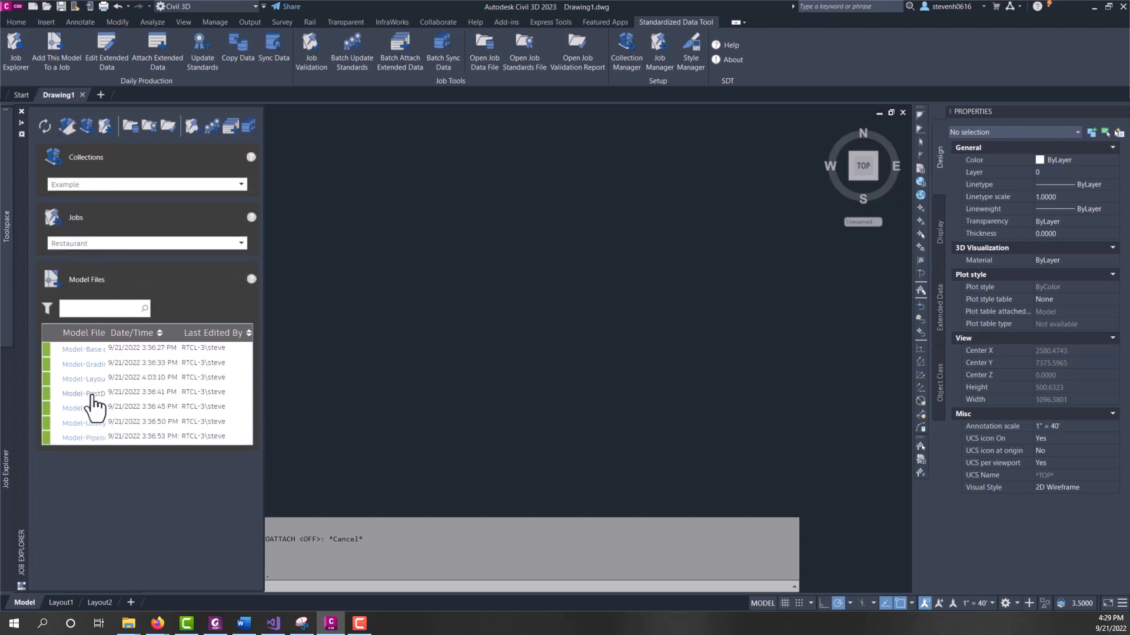
double_click(83, 378)
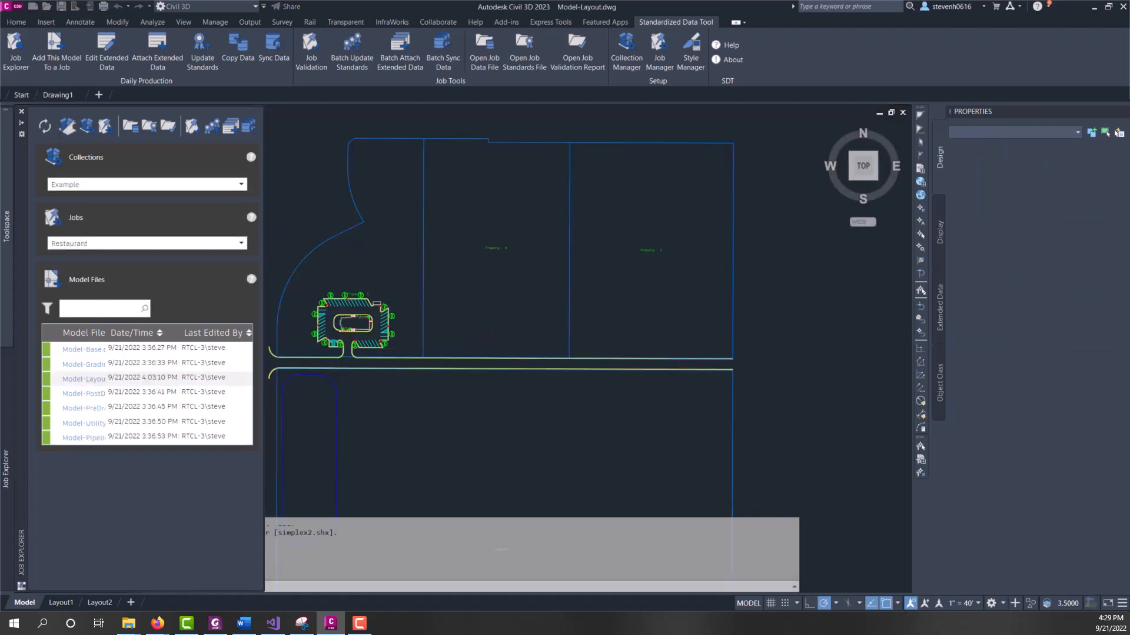
double_click(82, 378)
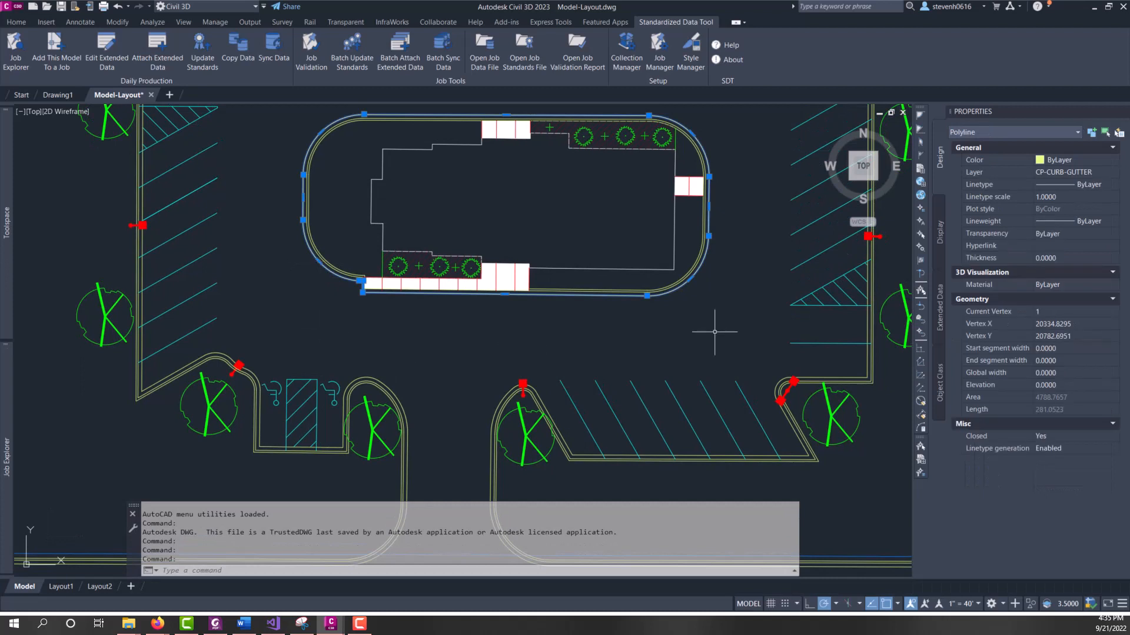
mouse_move(958, 328)
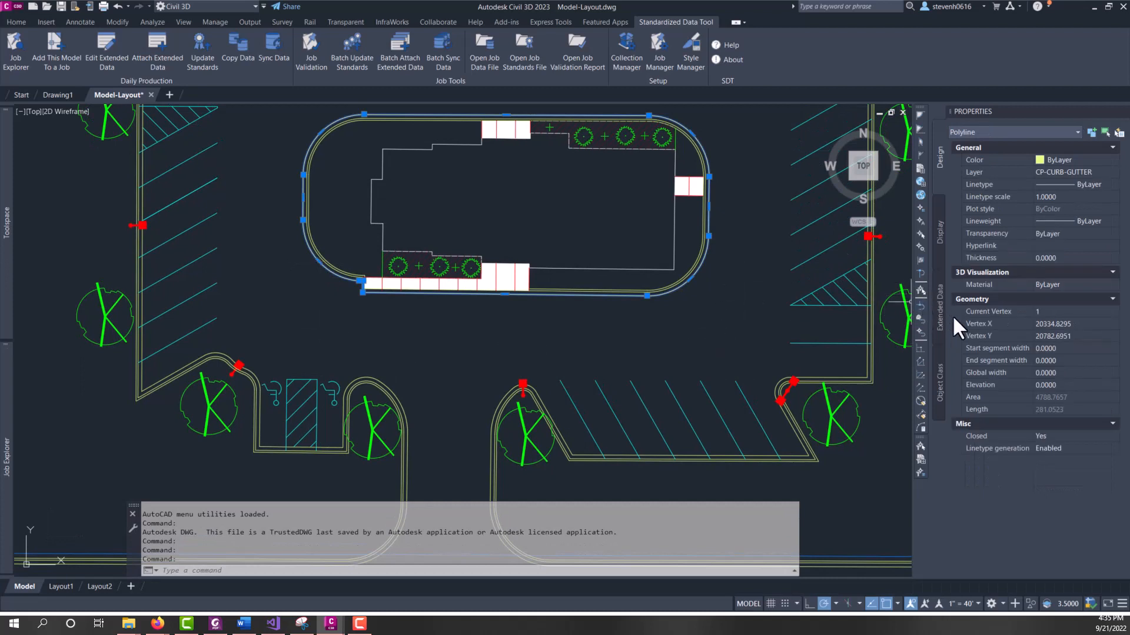
View the curb polyline's Extended Data in the Properties palette, then deselect it.
click(940, 295)
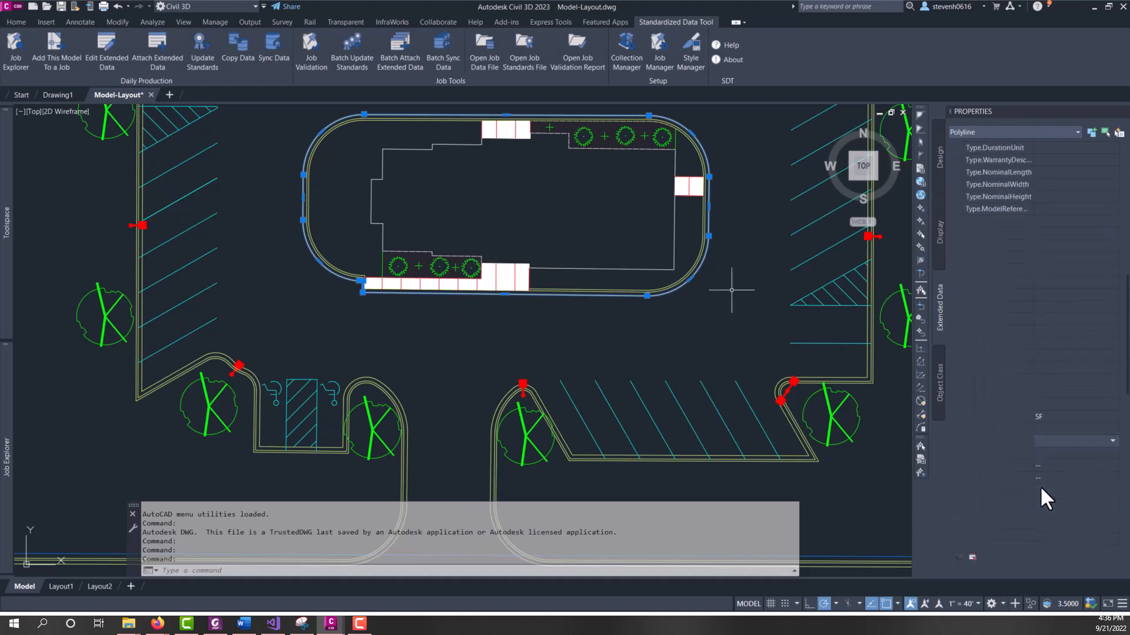
key(Escape)
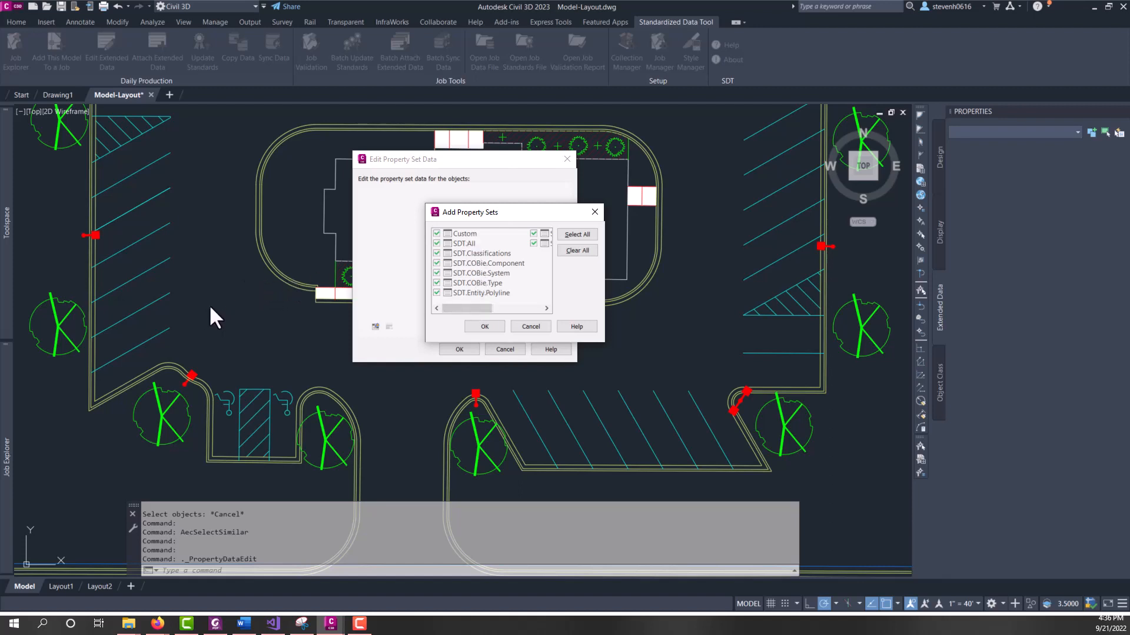
mouse_move(333, 345)
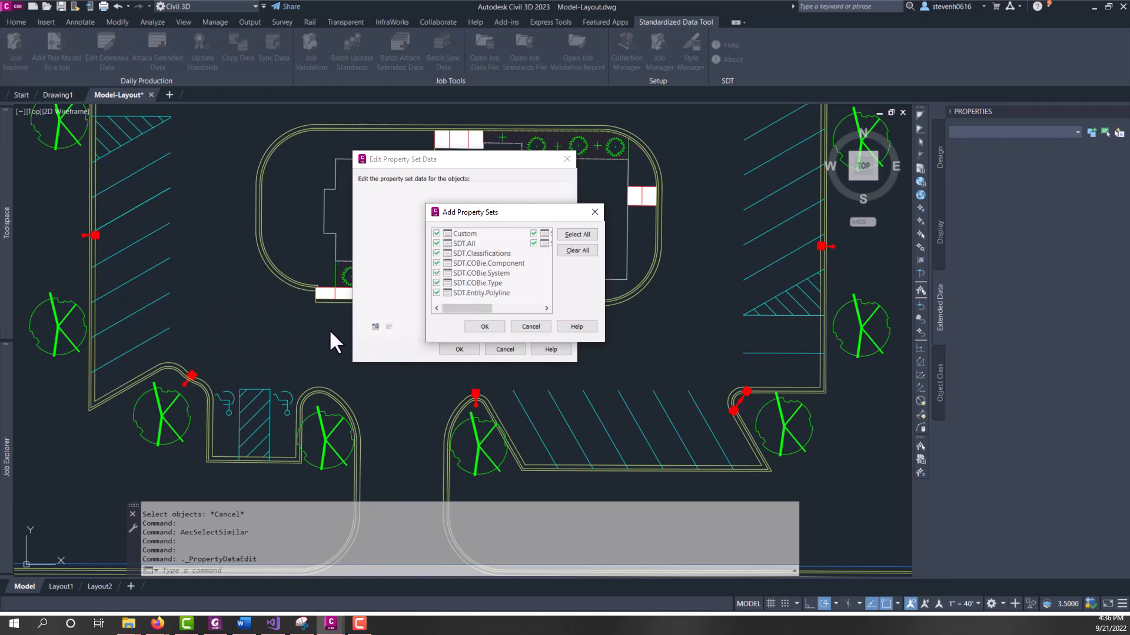
mouse_move(488, 316)
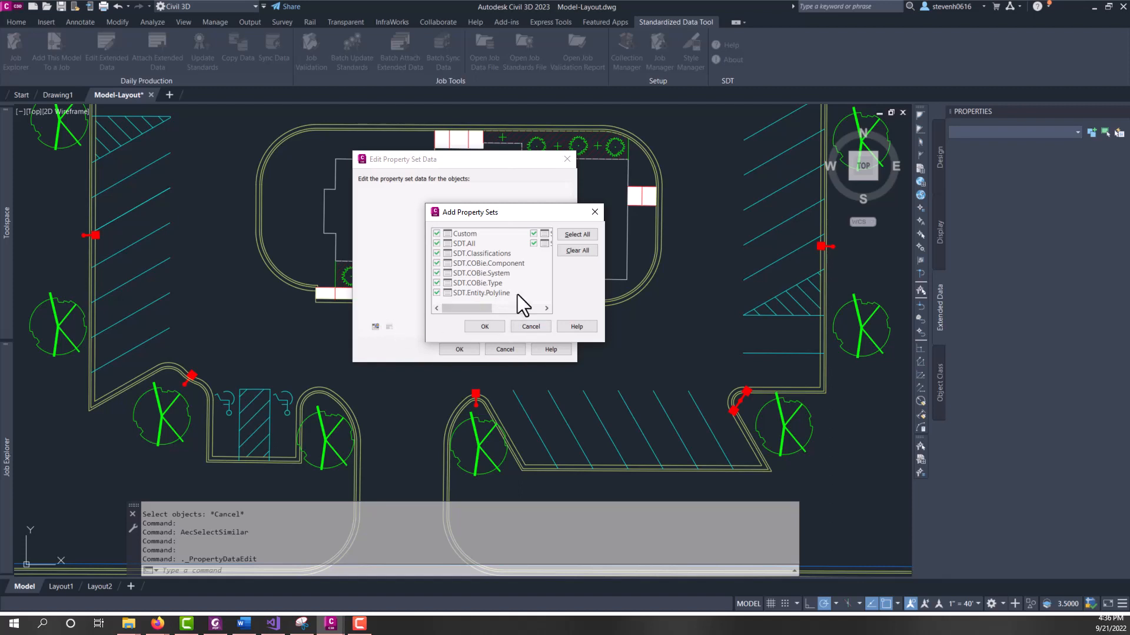
mouse_move(320, 326)
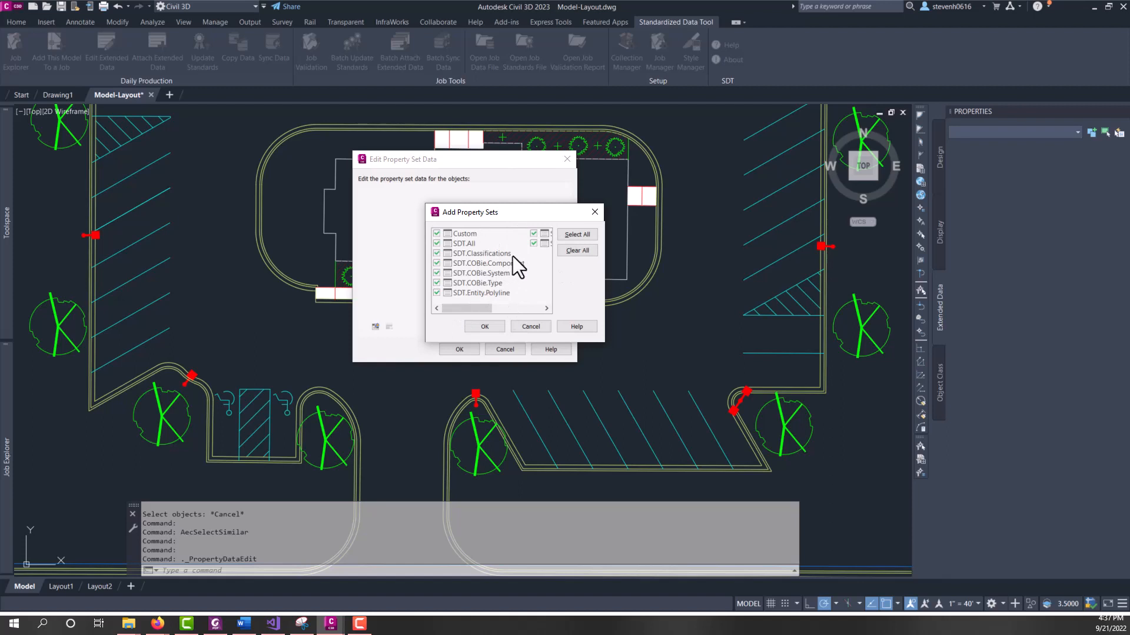
mouse_move(512, 258)
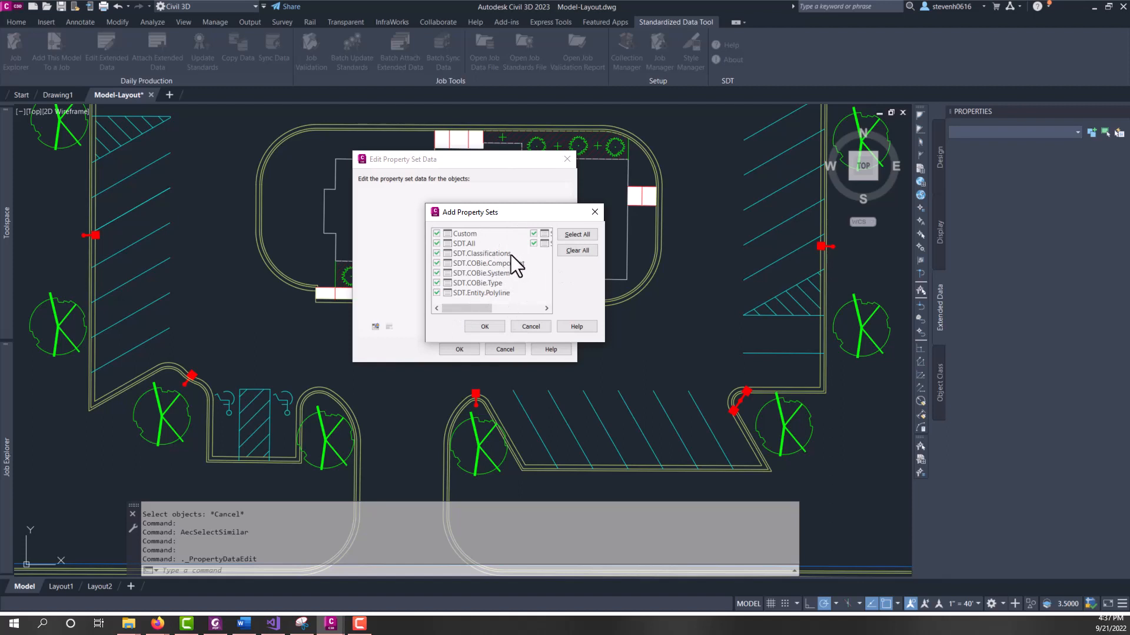
mouse_move(528, 289)
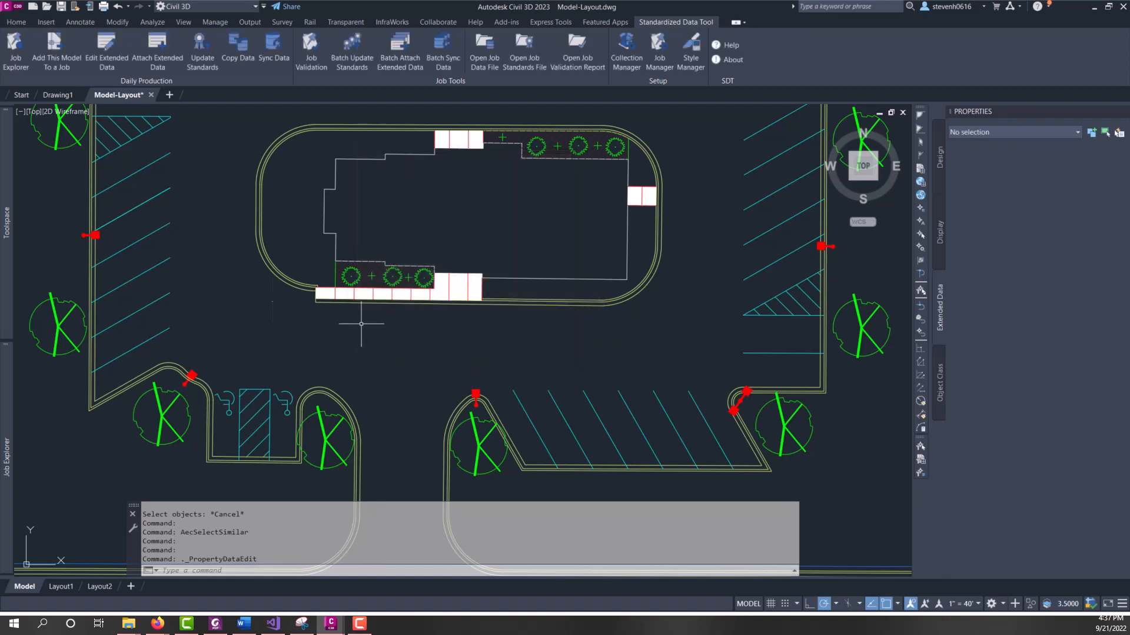
click(184, 371)
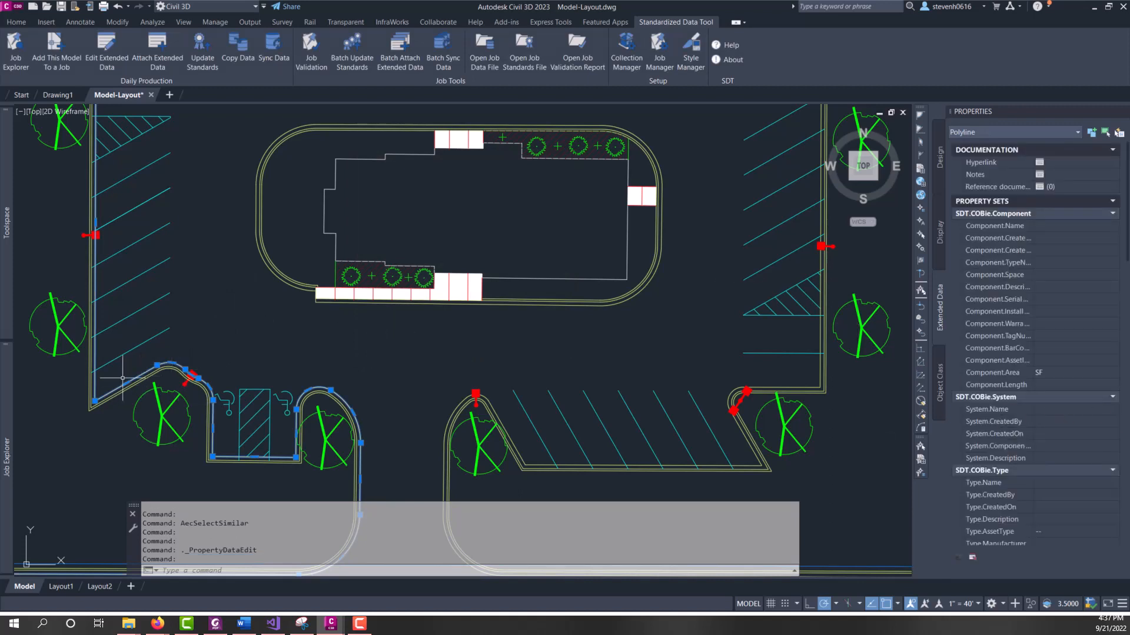
mouse_move(295, 369)
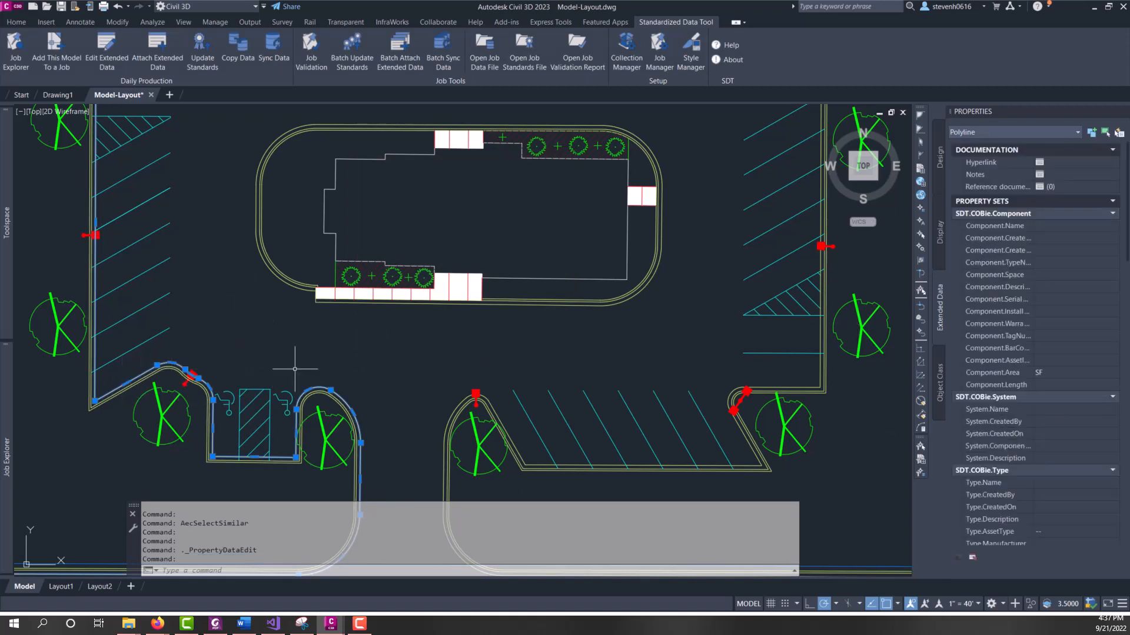
key(Escape)
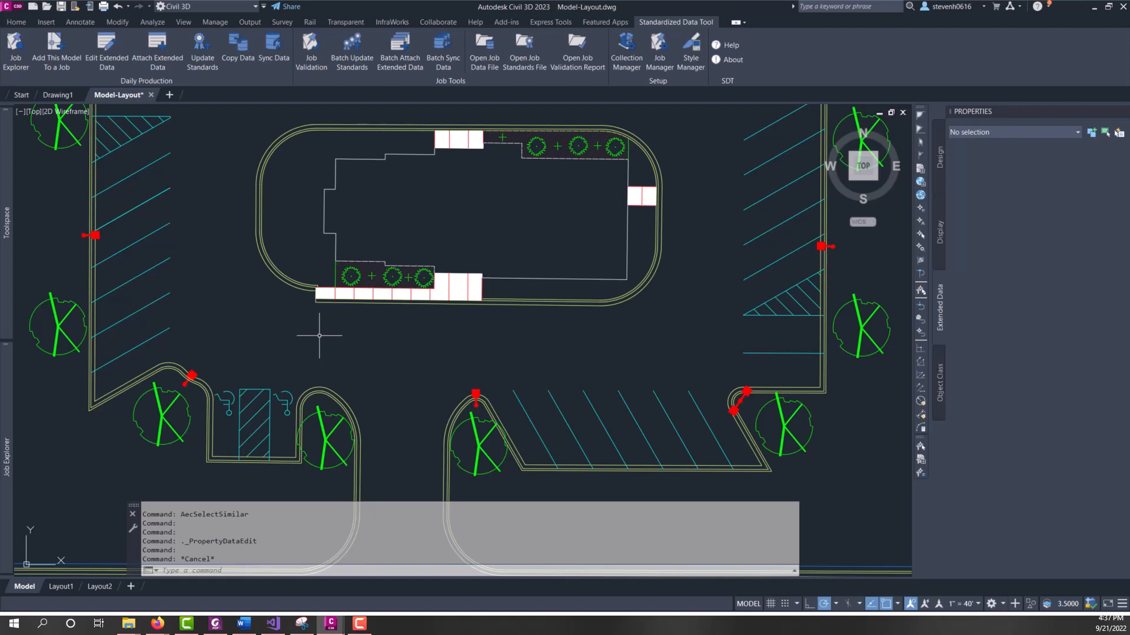
mouse_move(297, 237)
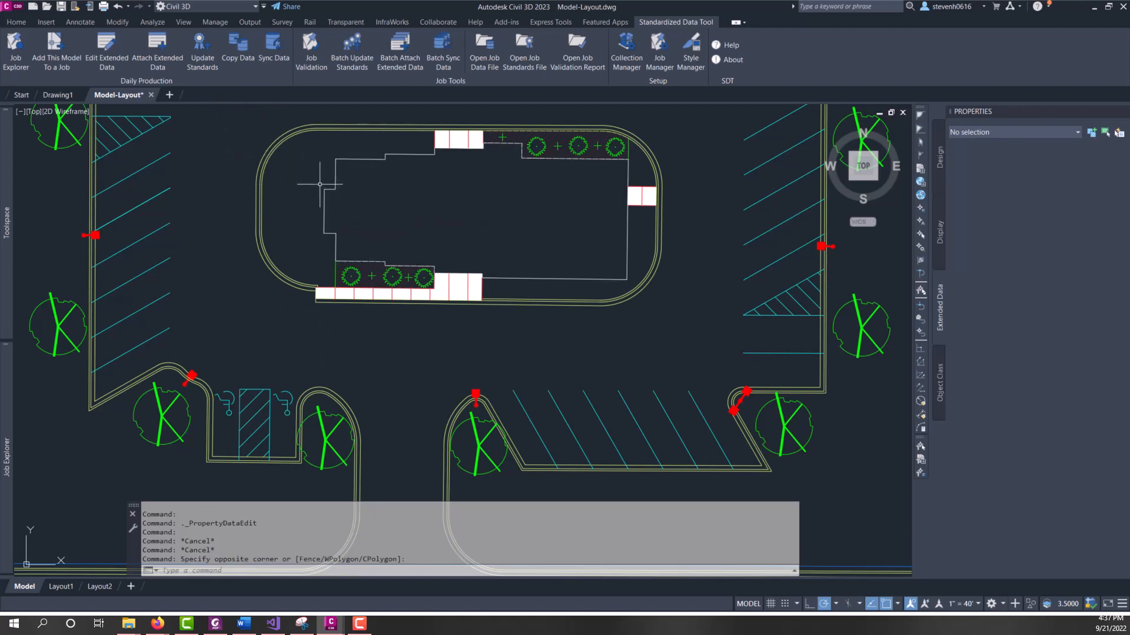
mouse_move(319, 223)
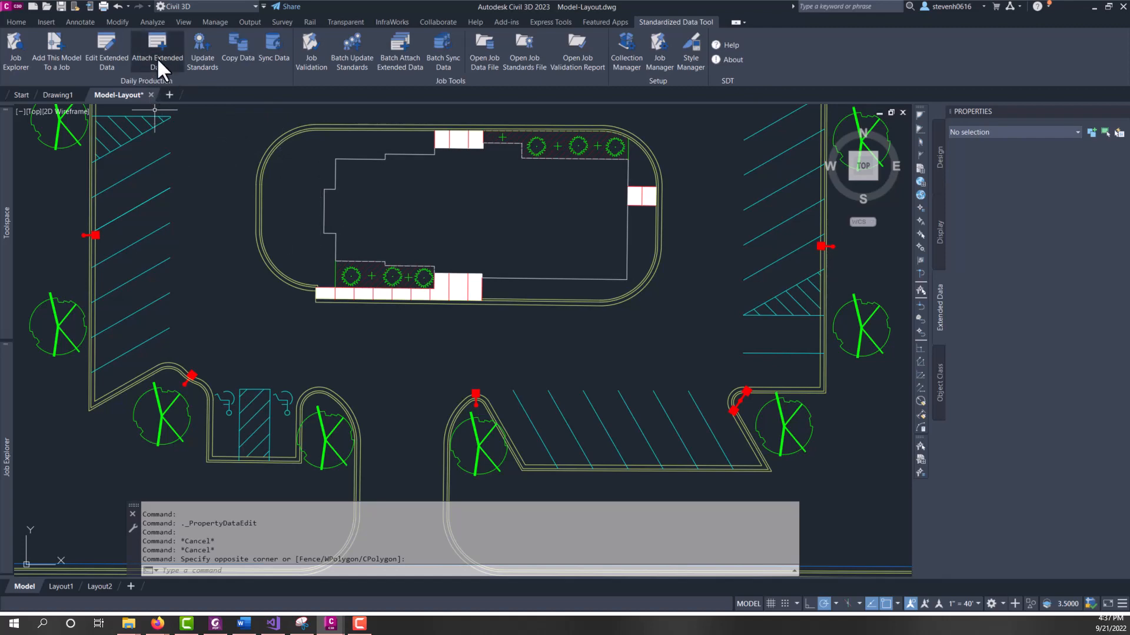
In Attach Extended Data, pick initial types and have existing property set data removed first.
click(157, 52)
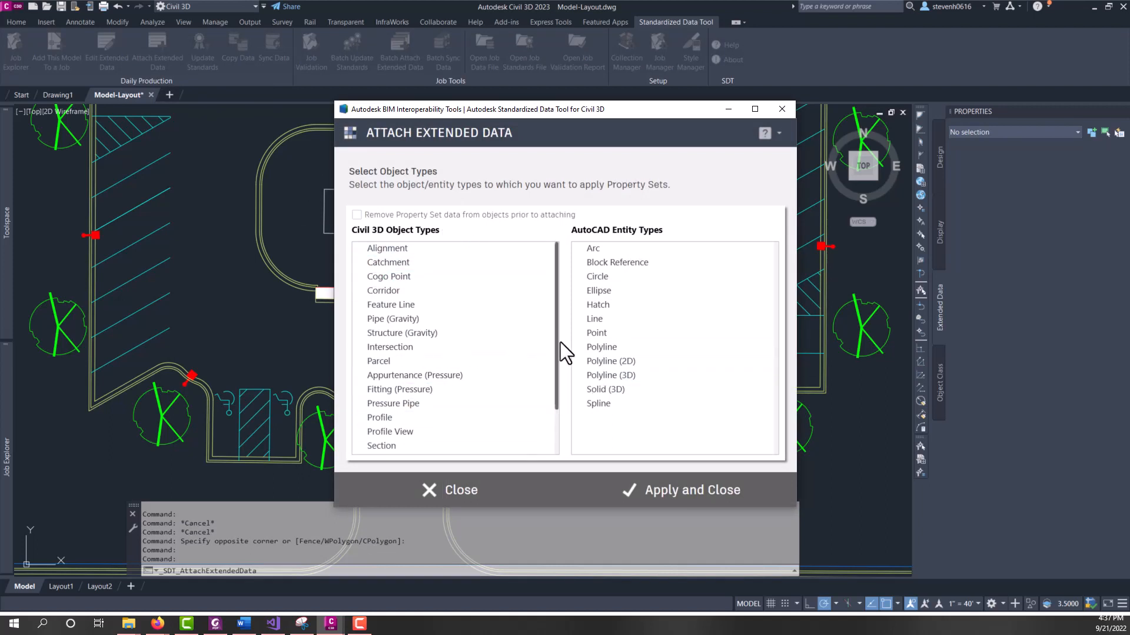
click(598, 291)
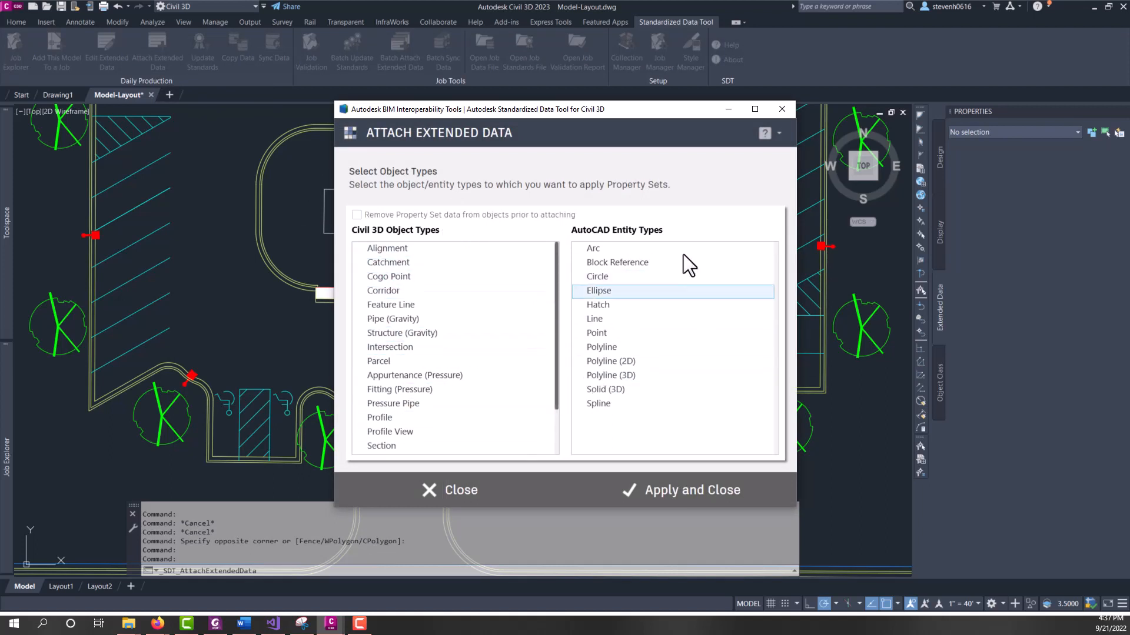
click(594, 319)
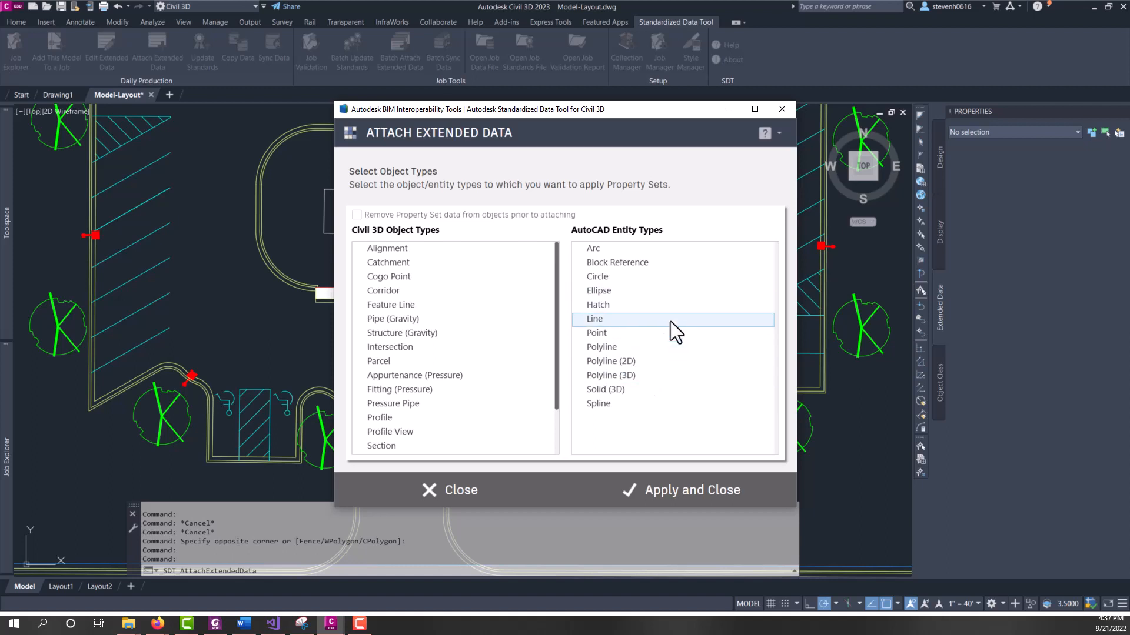
mouse_move(396, 223)
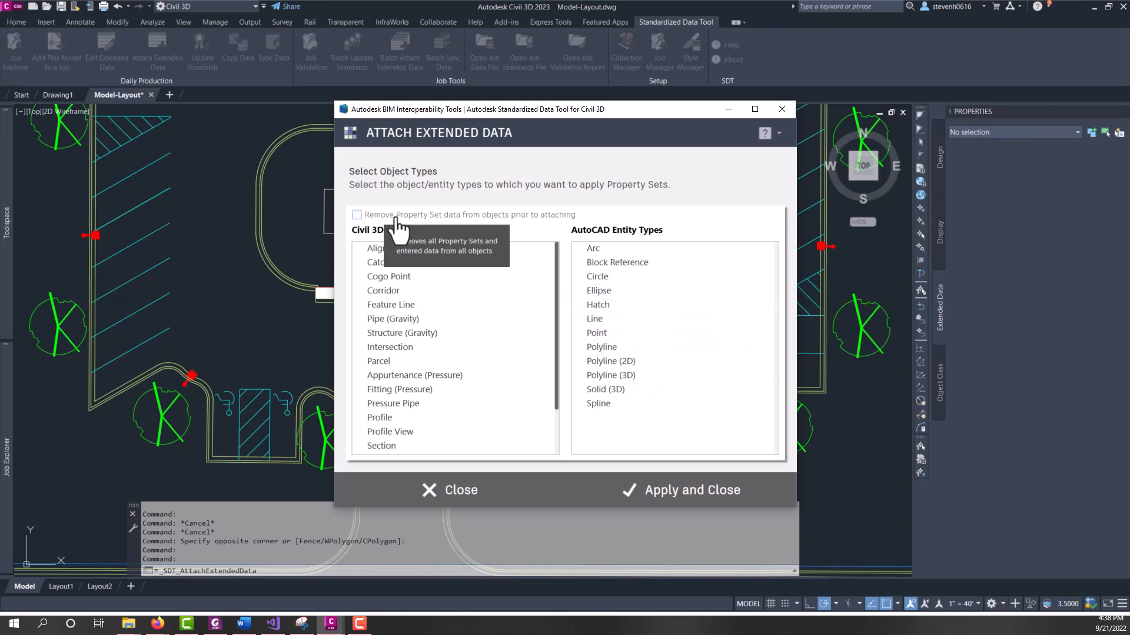
mouse_move(460, 220)
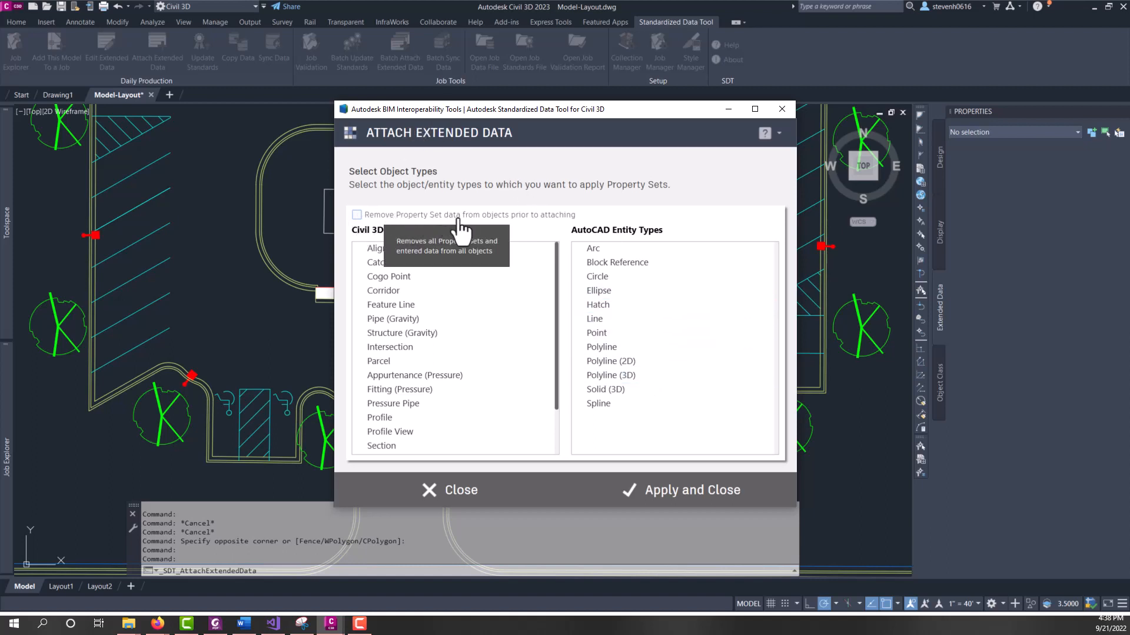
mouse_move(497, 223)
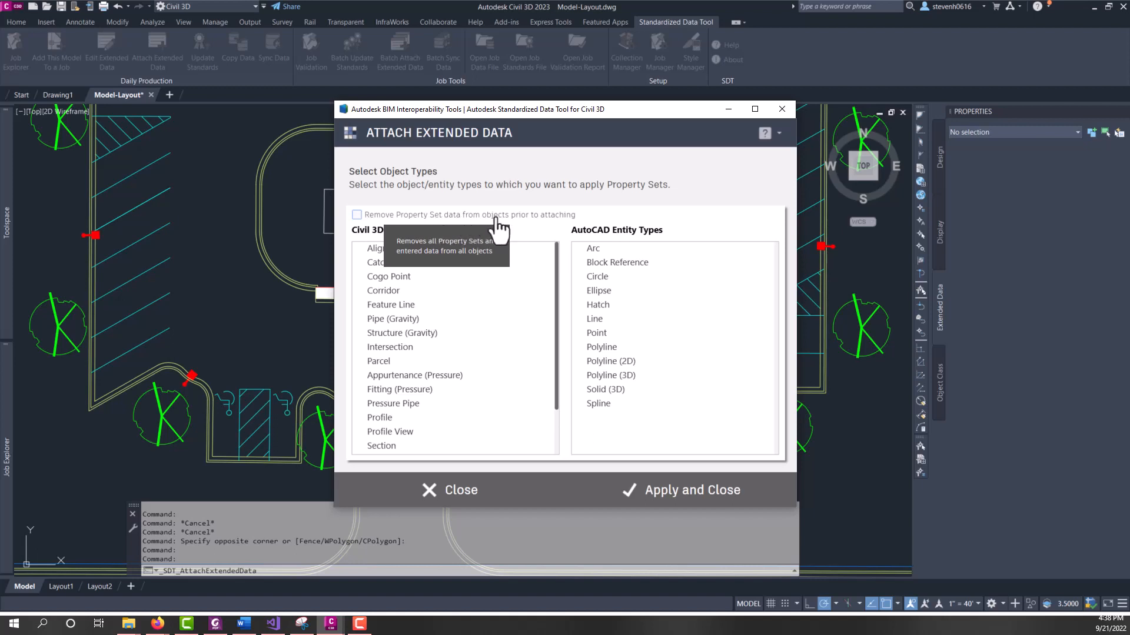
click(378, 361)
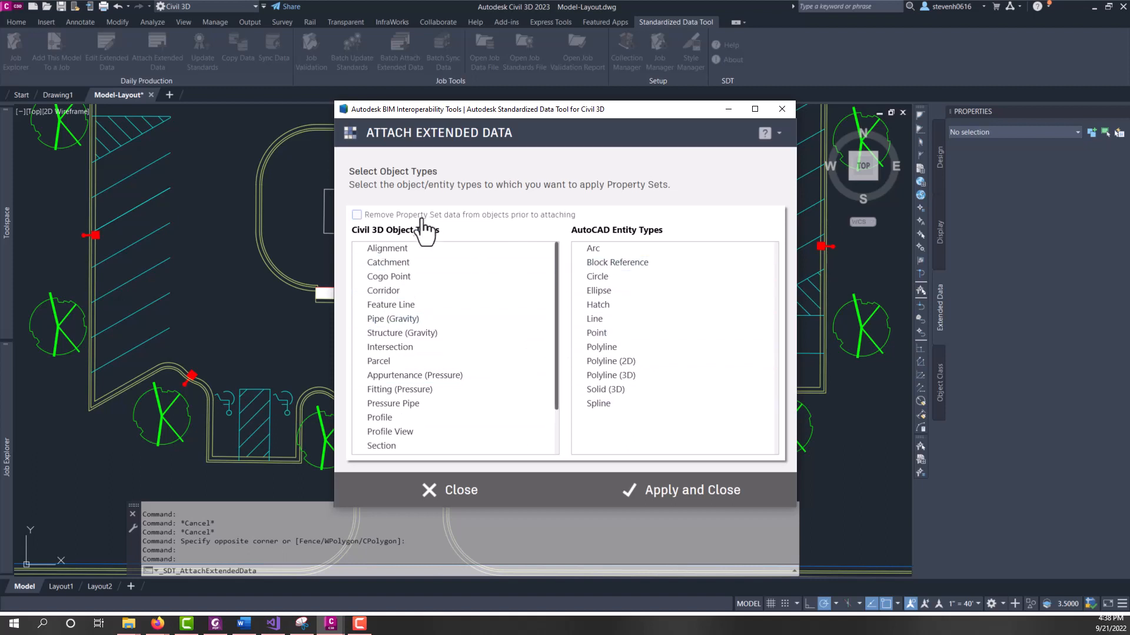
click(355, 214)
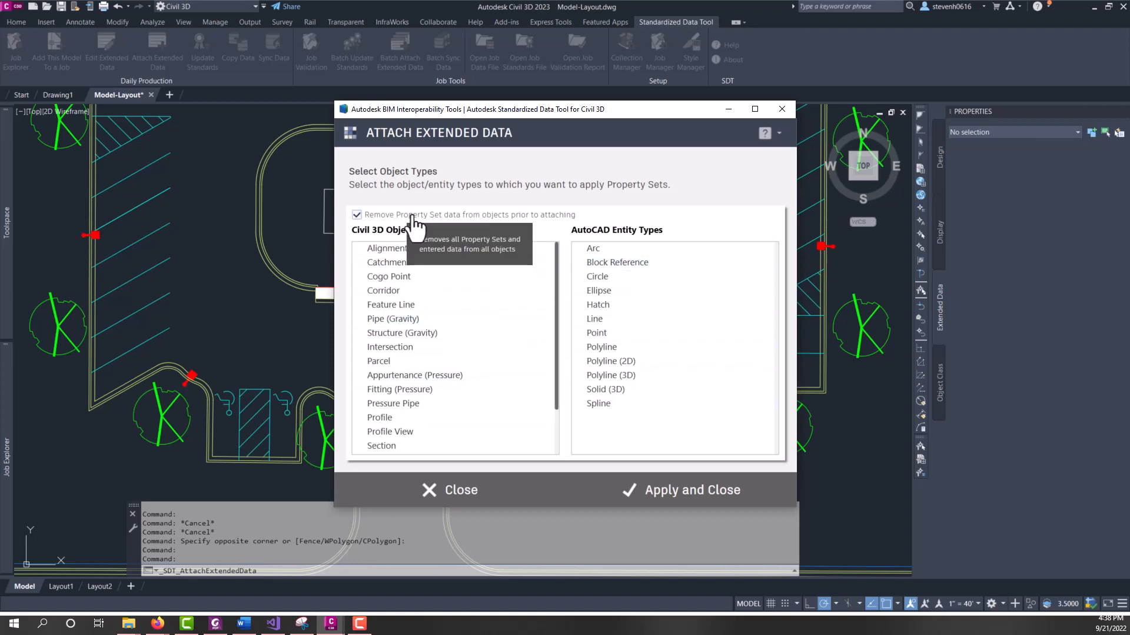
mouse_move(261, 318)
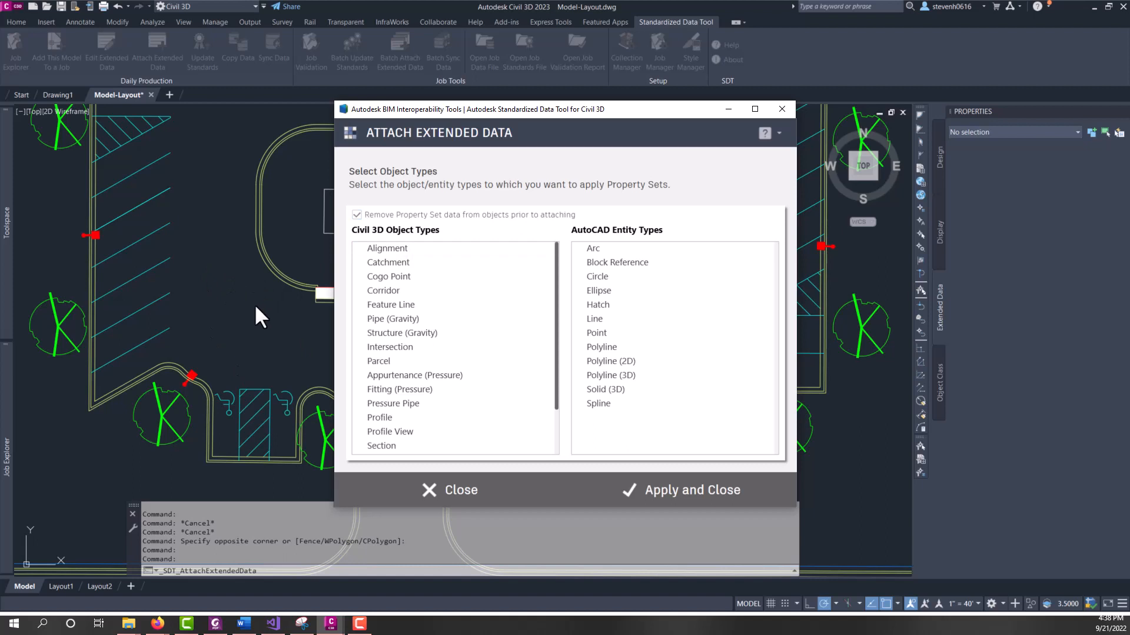
mouse_move(346, 280)
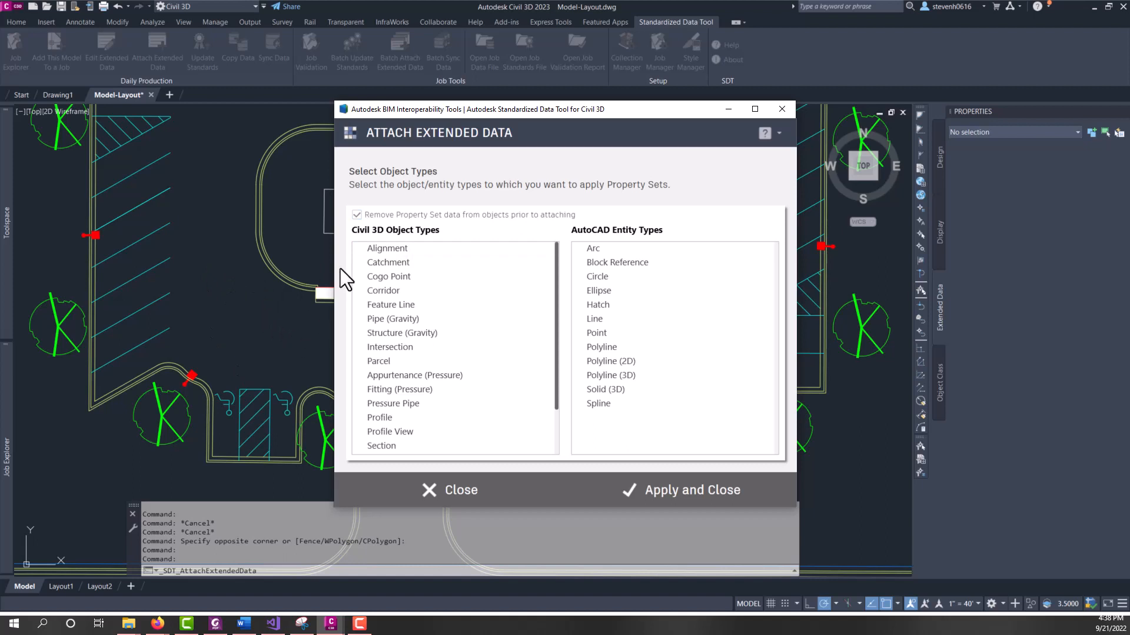
mouse_move(272, 280)
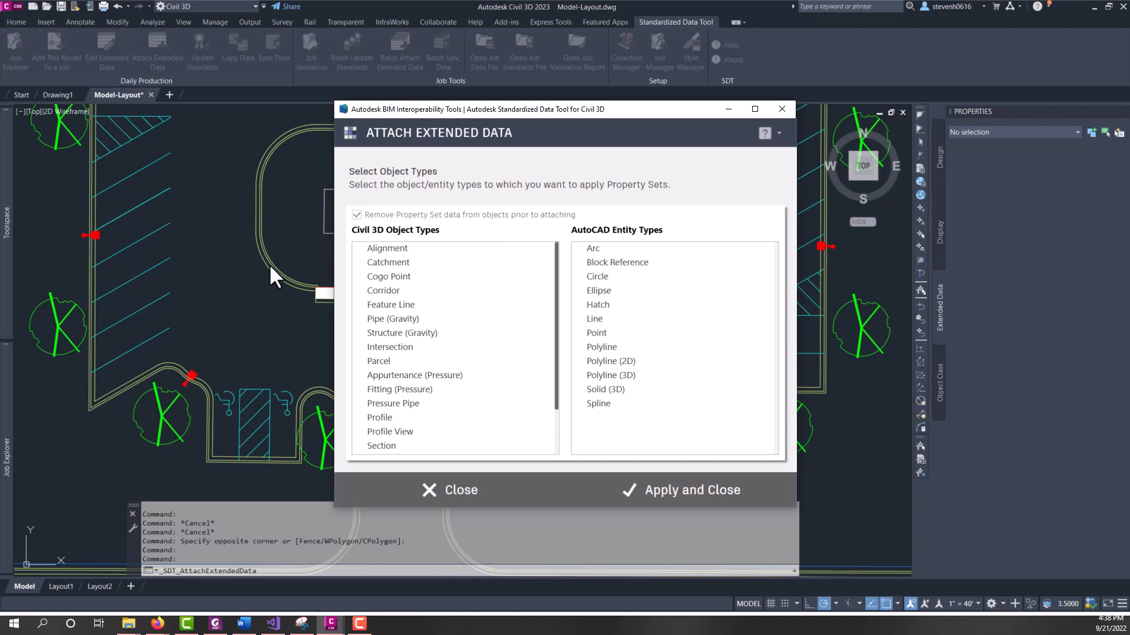
mouse_move(284, 283)
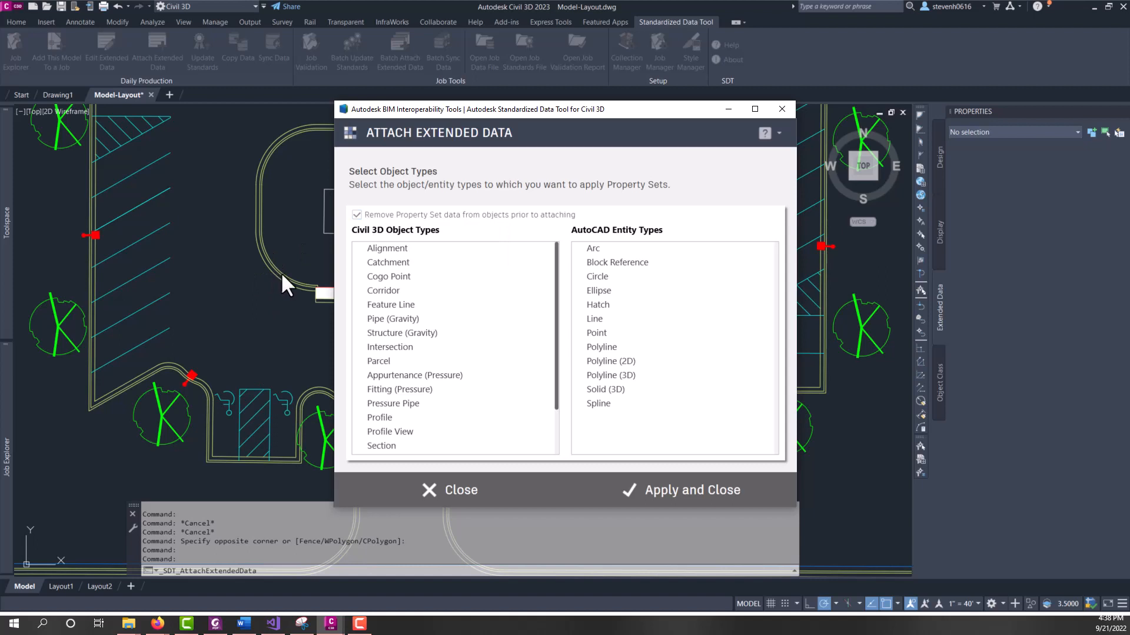
mouse_move(310, 287)
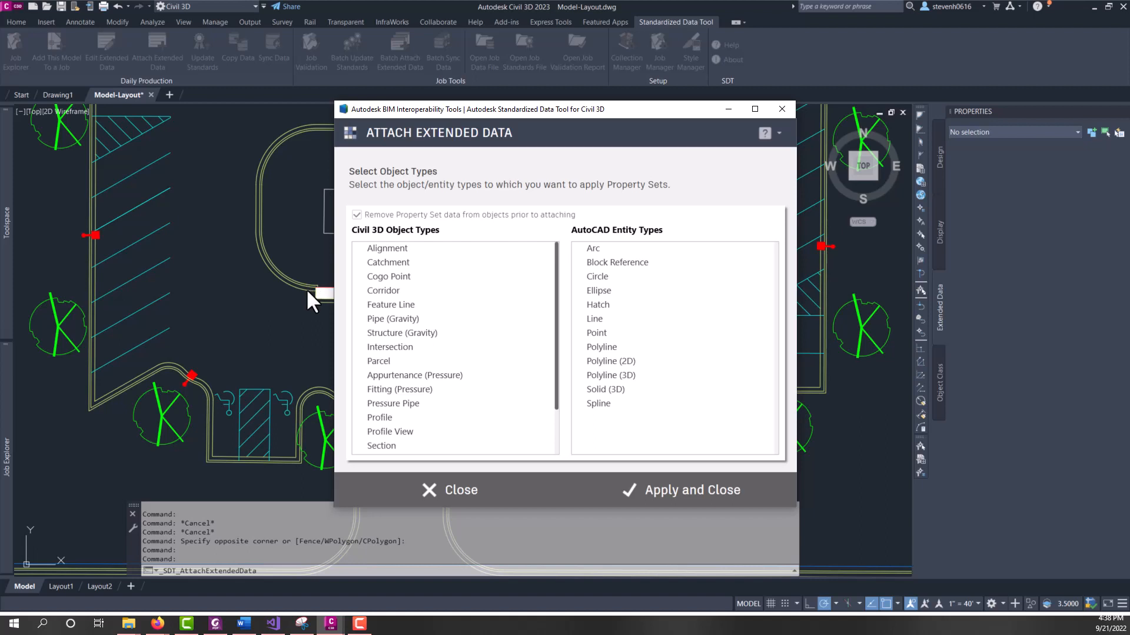
Add Parcel, Hatch and 2D polylines to the entity types receiving property sets.
click(383, 290)
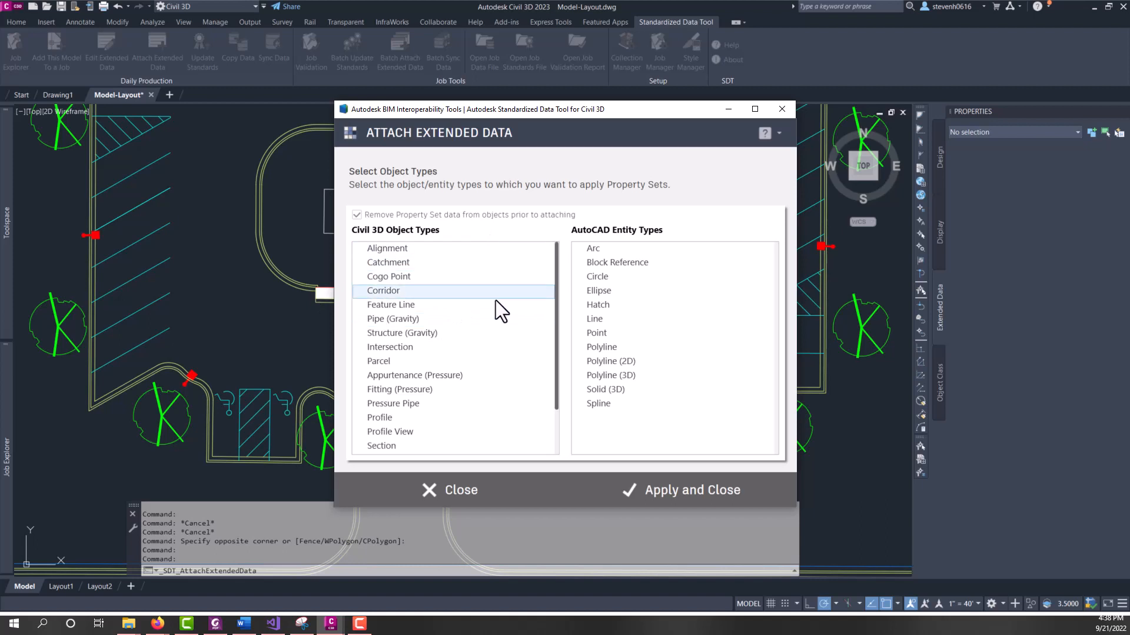
click(378, 361)
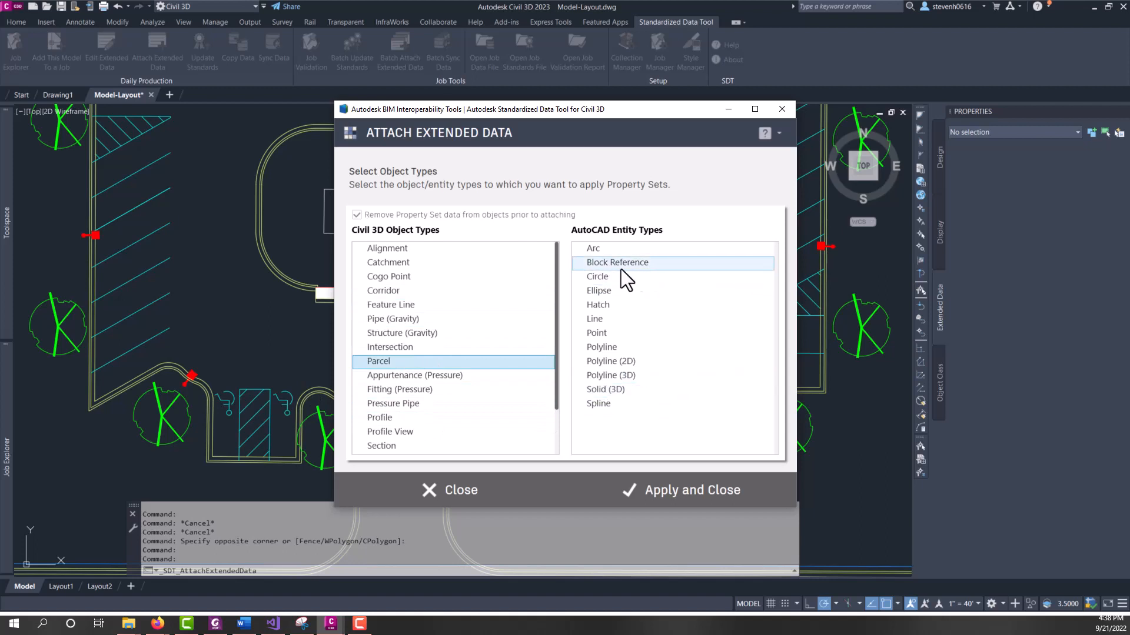
mouse_move(633, 272)
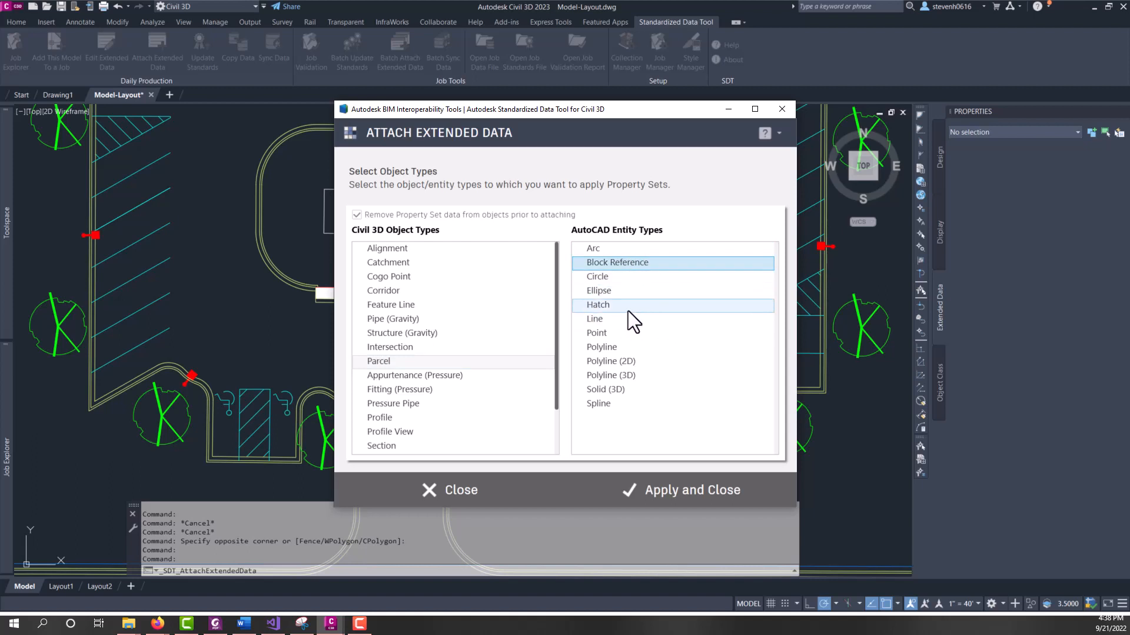
click(627, 303)
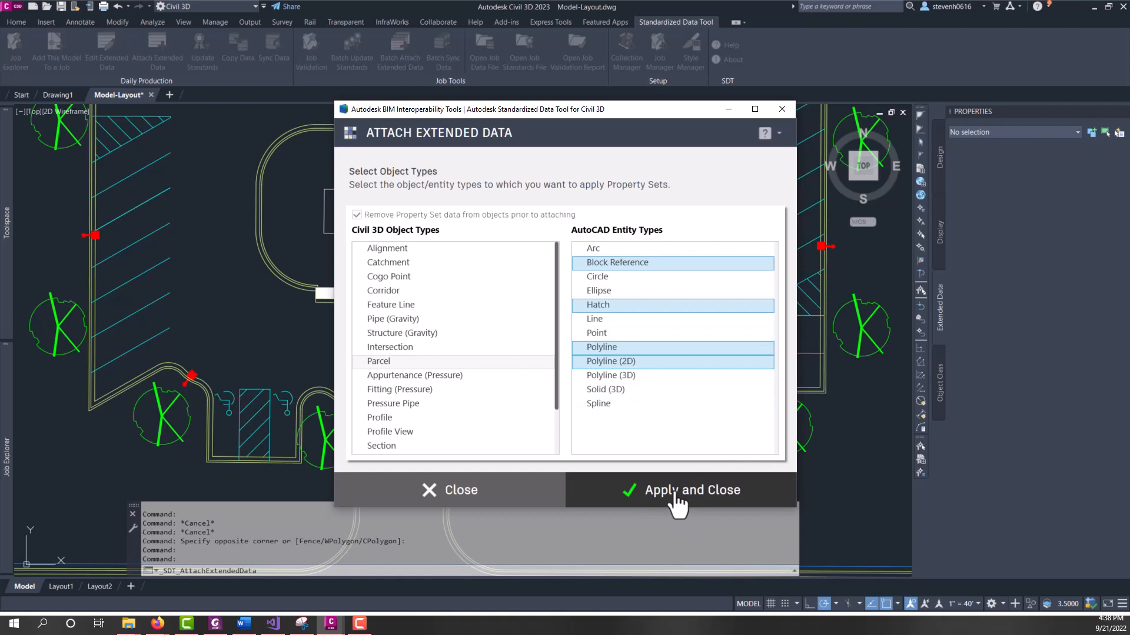
Apply the attach to the chosen types, confirming removal of existing property set data.
click(692, 490)
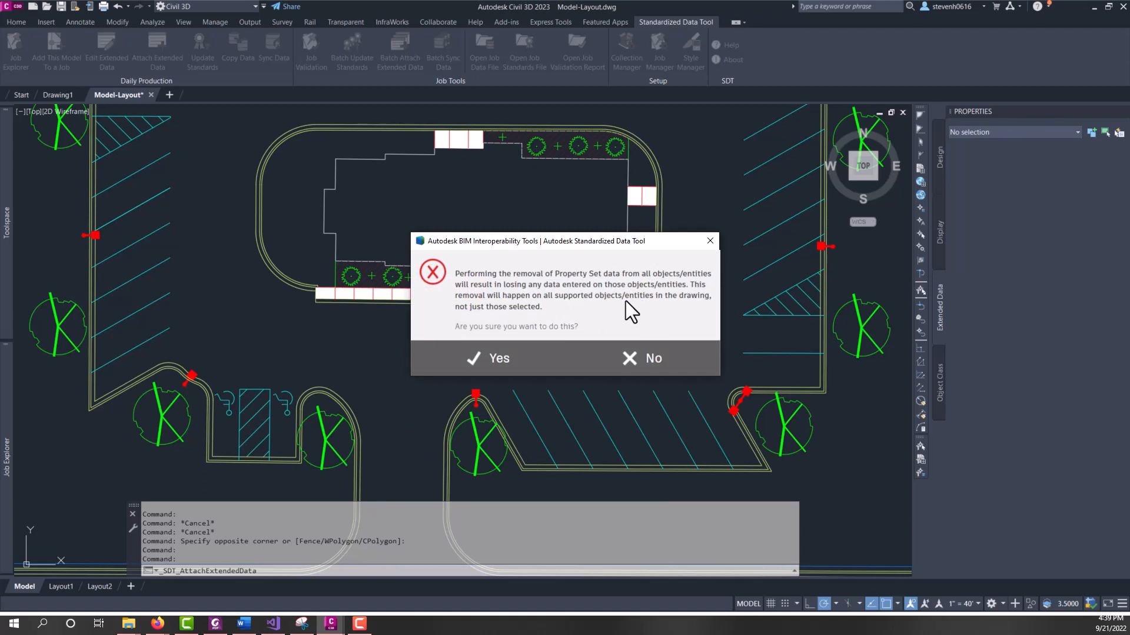
click(498, 357)
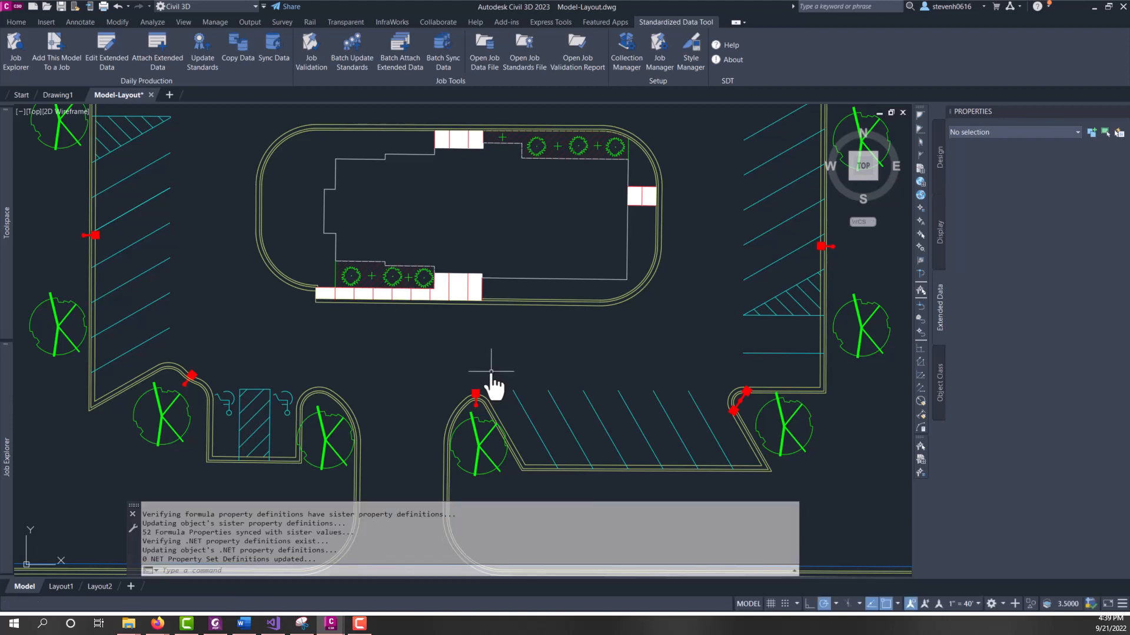
mouse_move(452, 337)
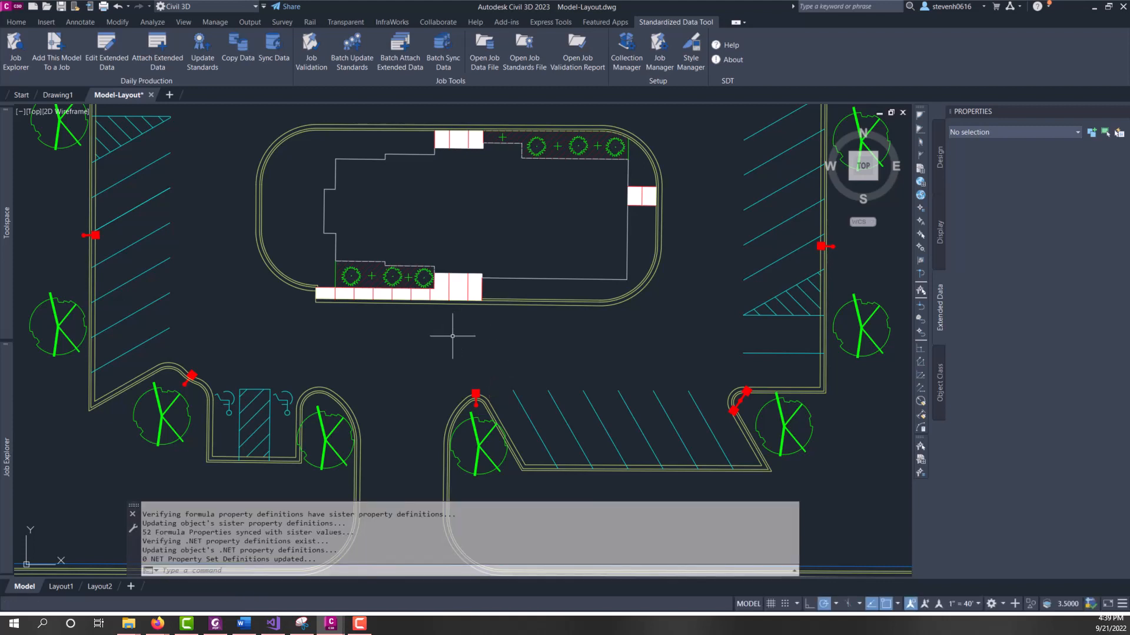
mouse_move(306, 547)
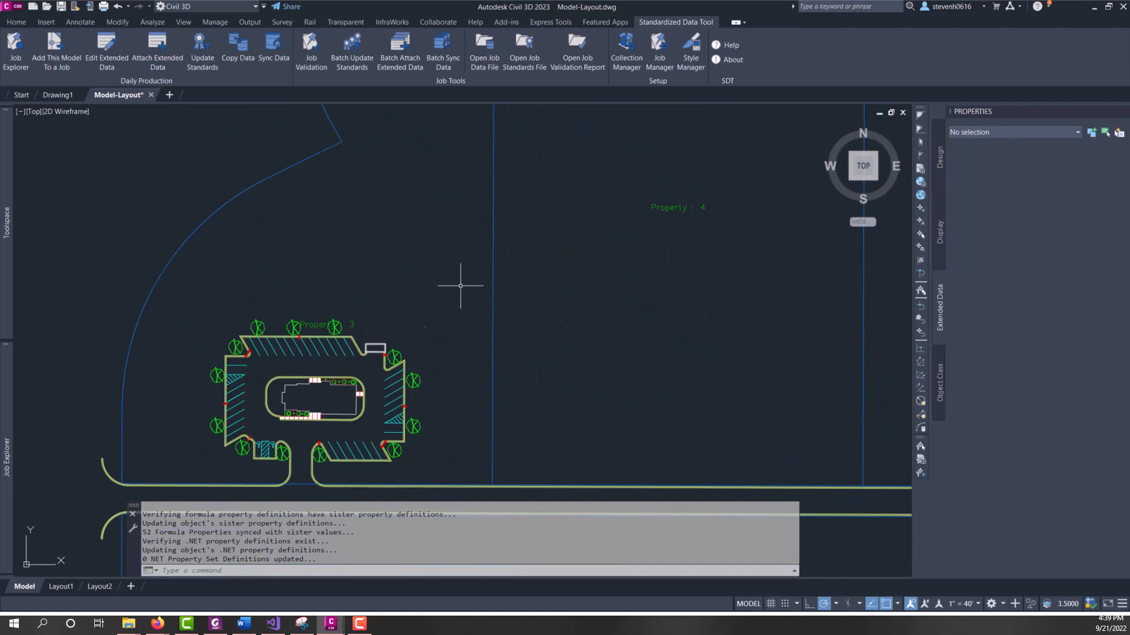
click(315, 324)
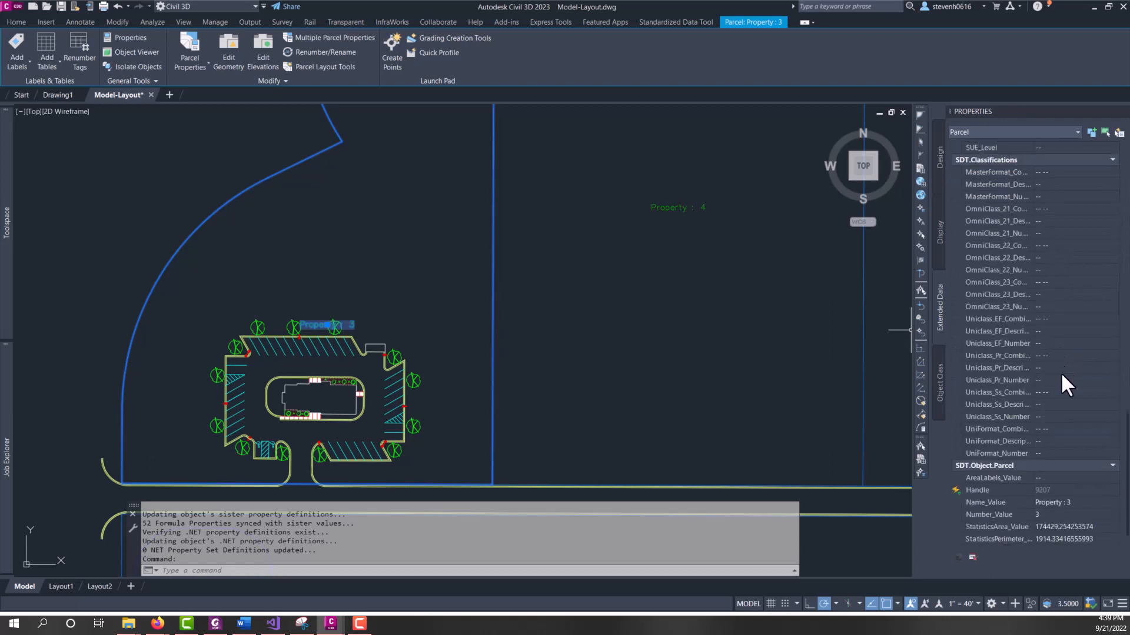
mouse_move(1022, 479)
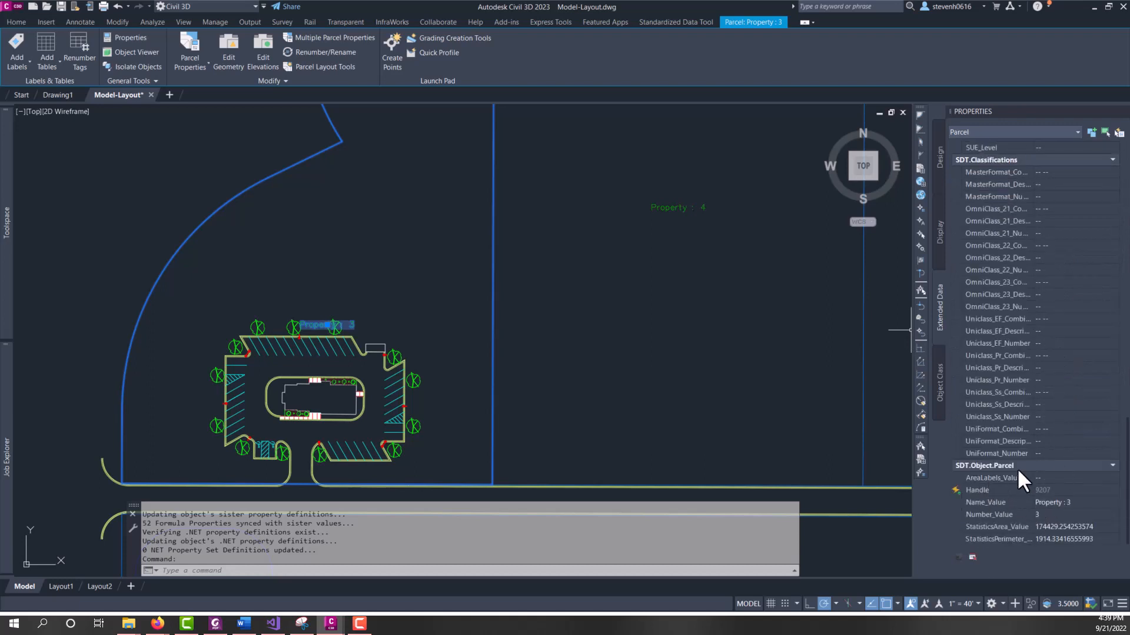
mouse_move(1022, 475)
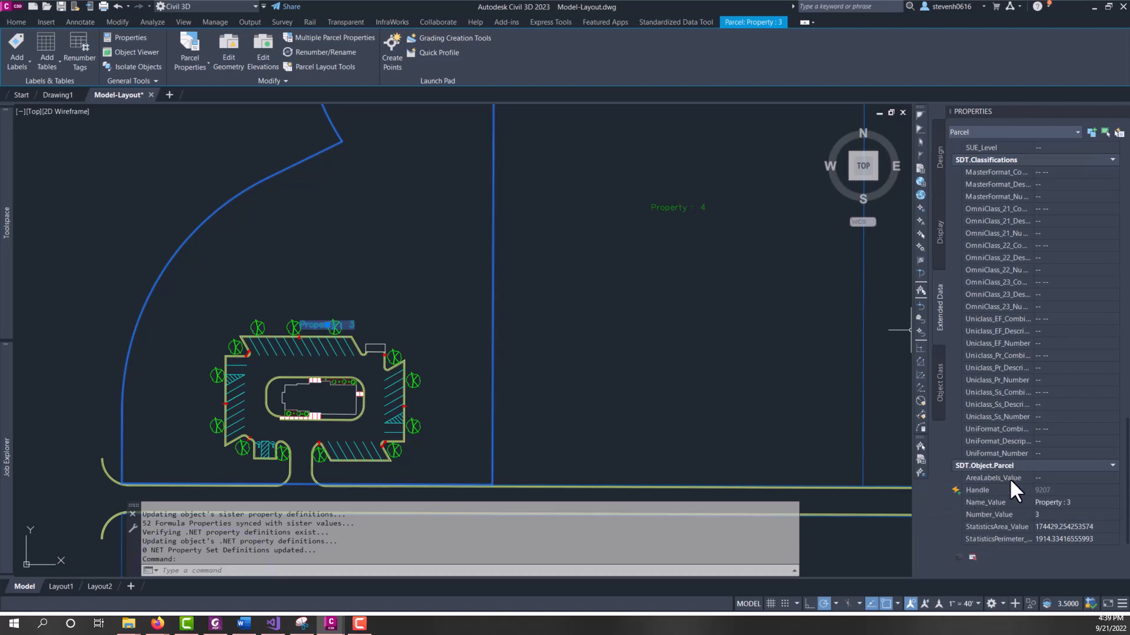
mouse_move(1007, 534)
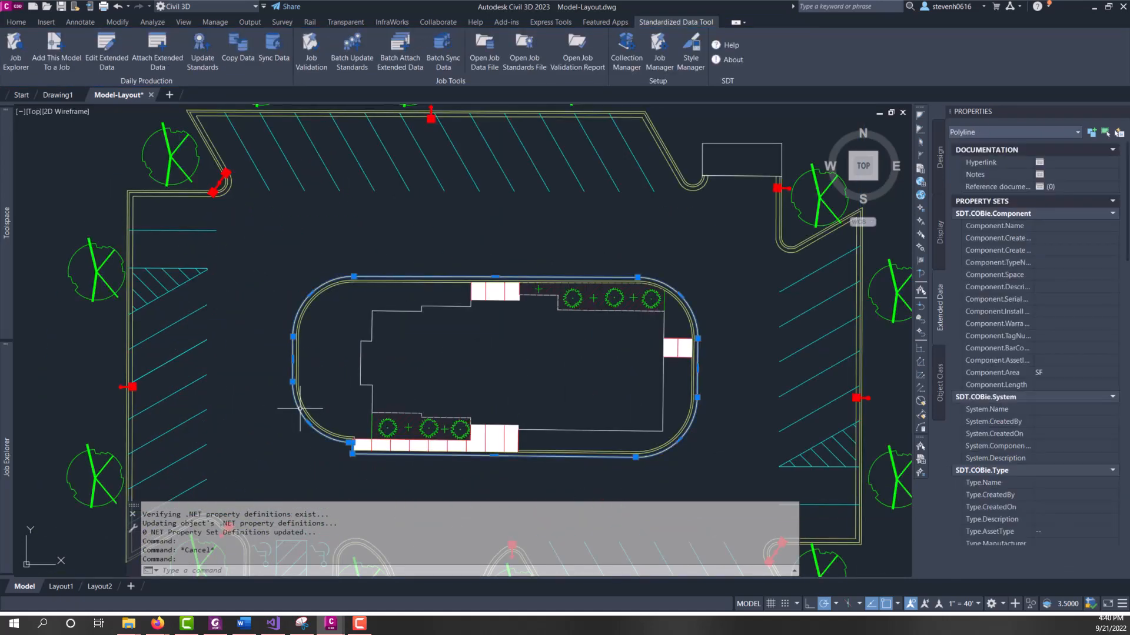
scroll(down, 3)
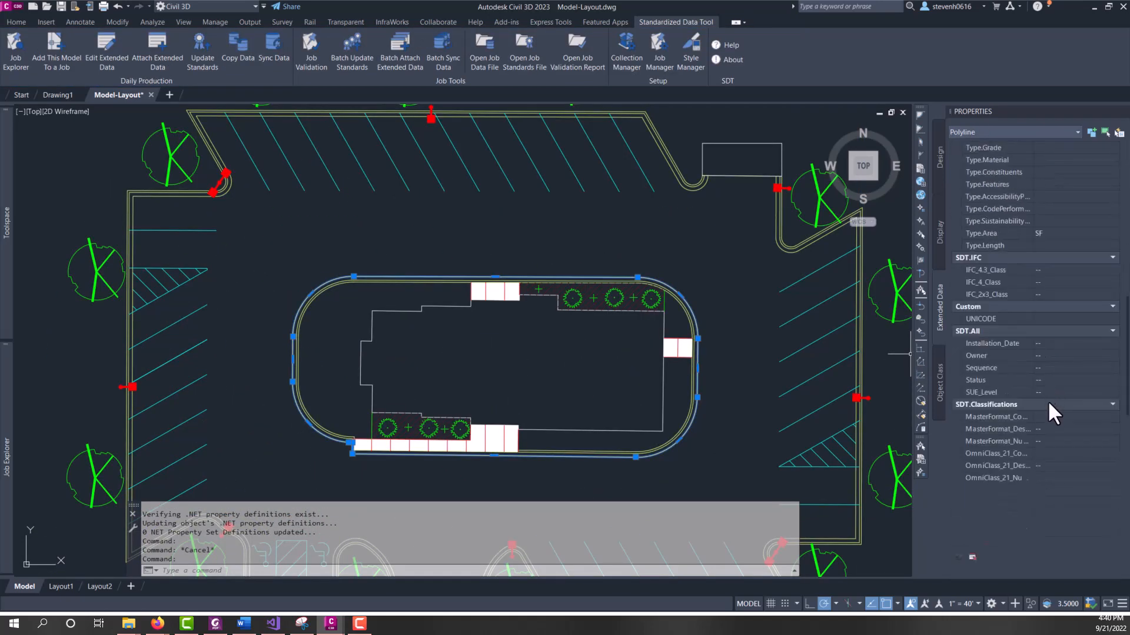
scroll(down, 3)
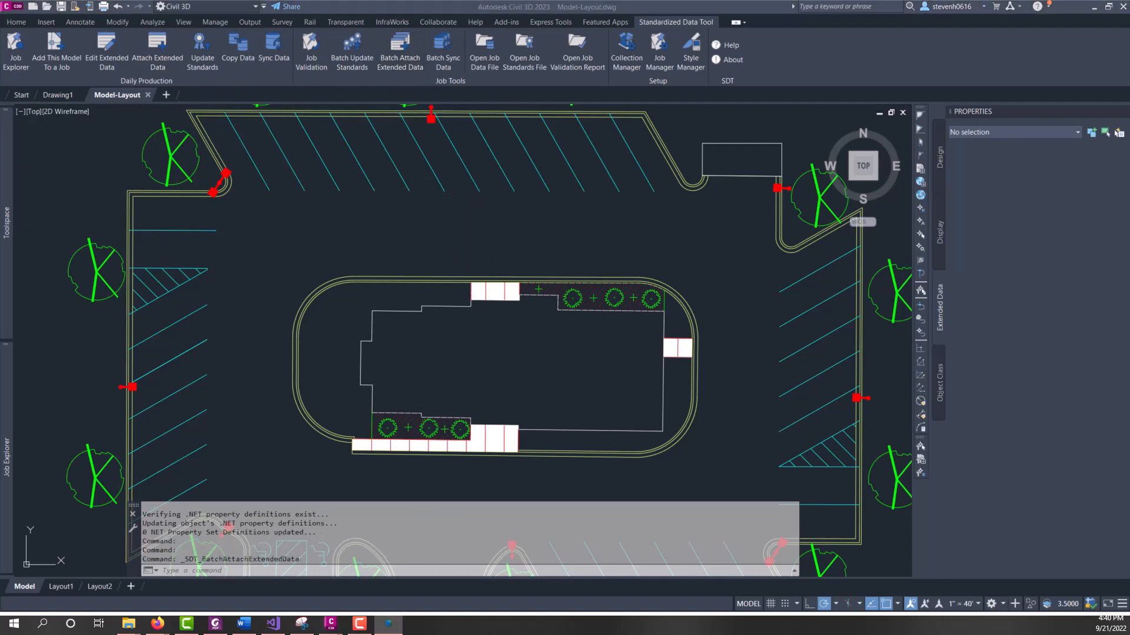
Start Batch Attach Extended Data for collection Example, job Restaurant, and proceed to object types.
click(158, 51)
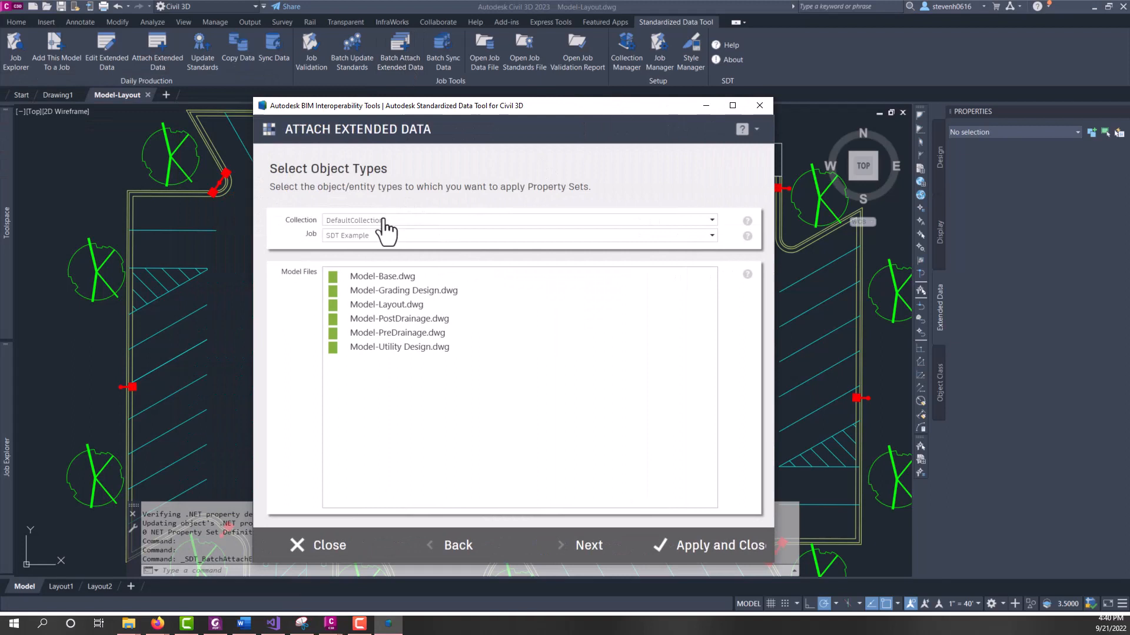
click(710, 236)
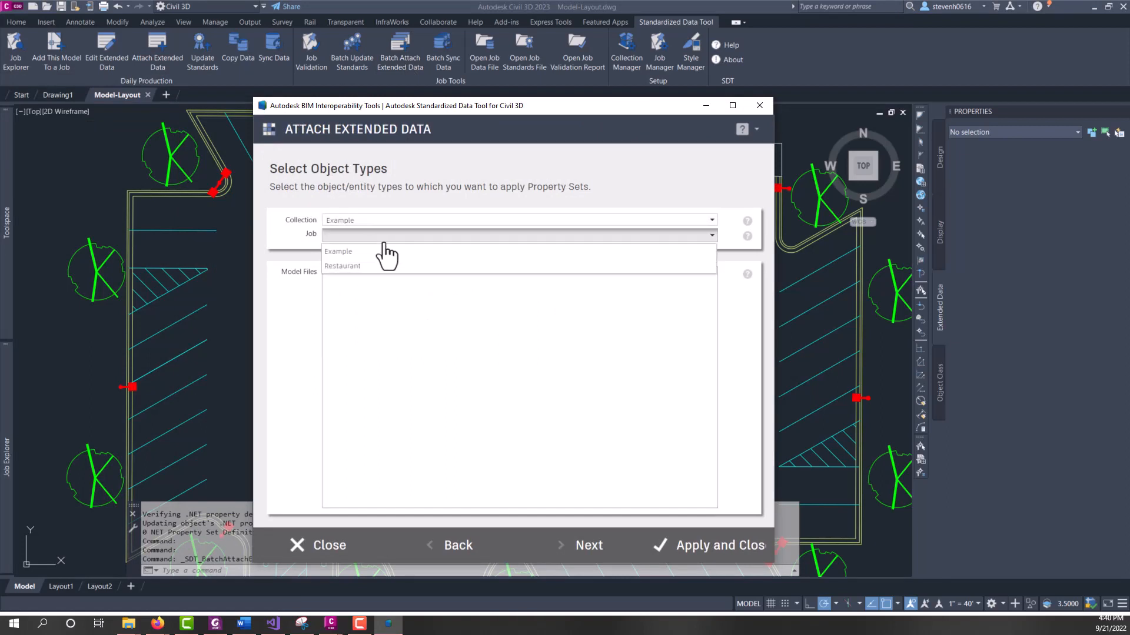
click(343, 265)
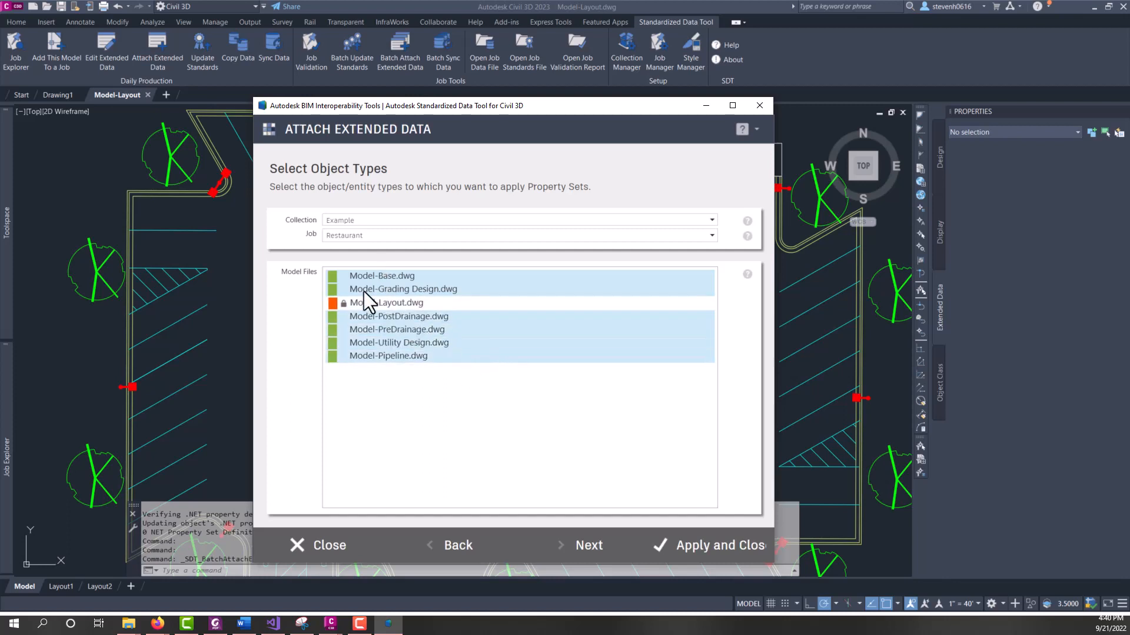
mouse_move(502, 438)
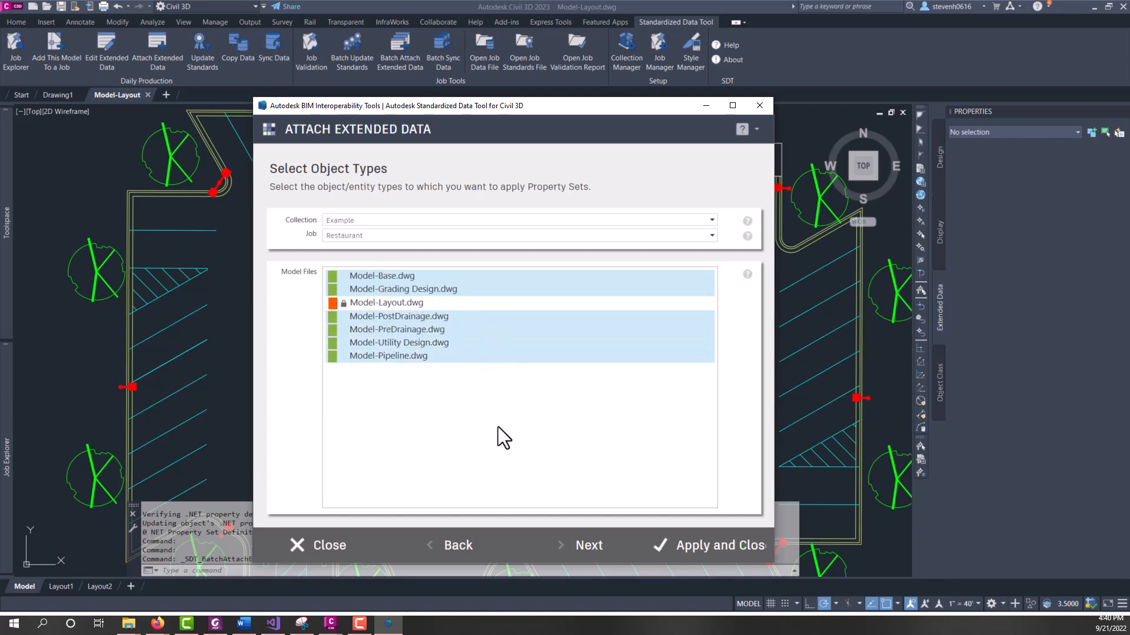
mouse_move(588, 544)
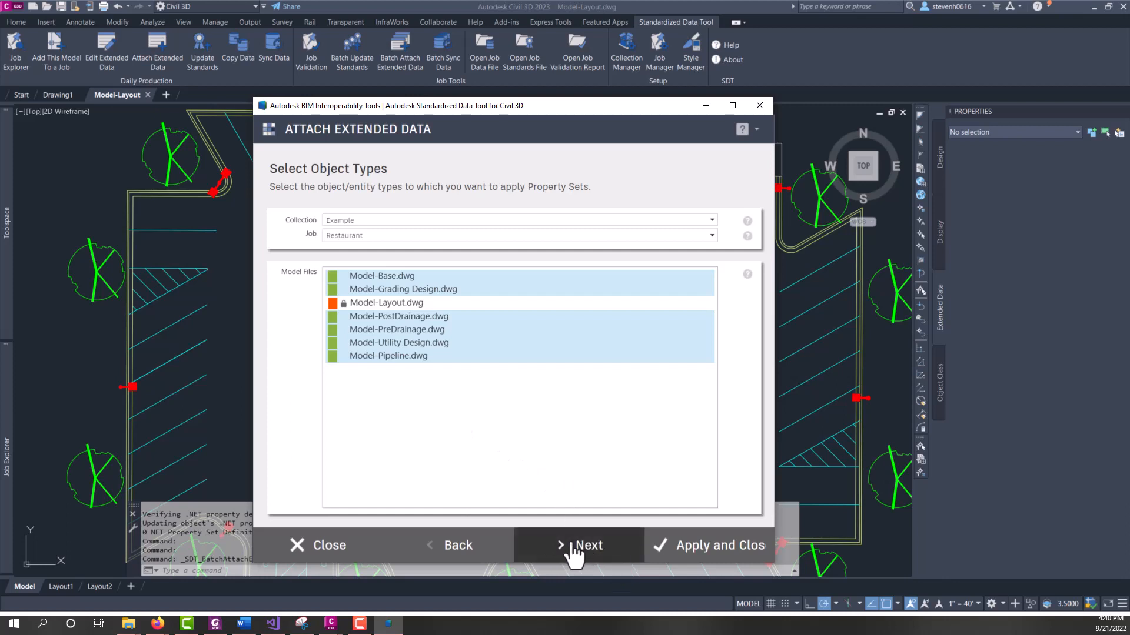
click(589, 545)
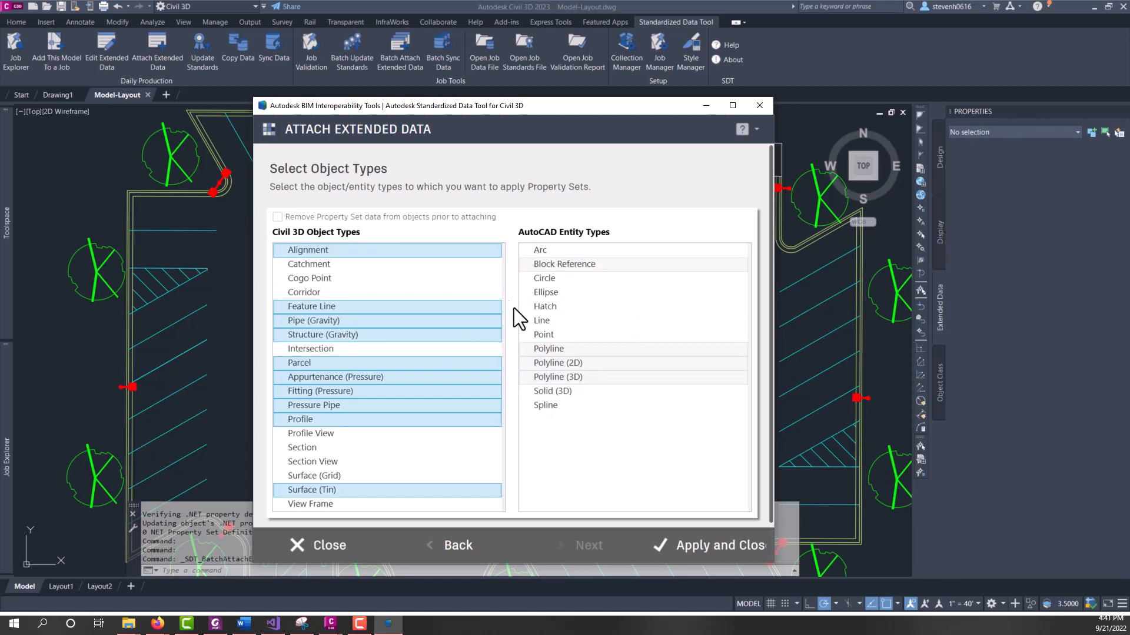
mouse_move(393, 262)
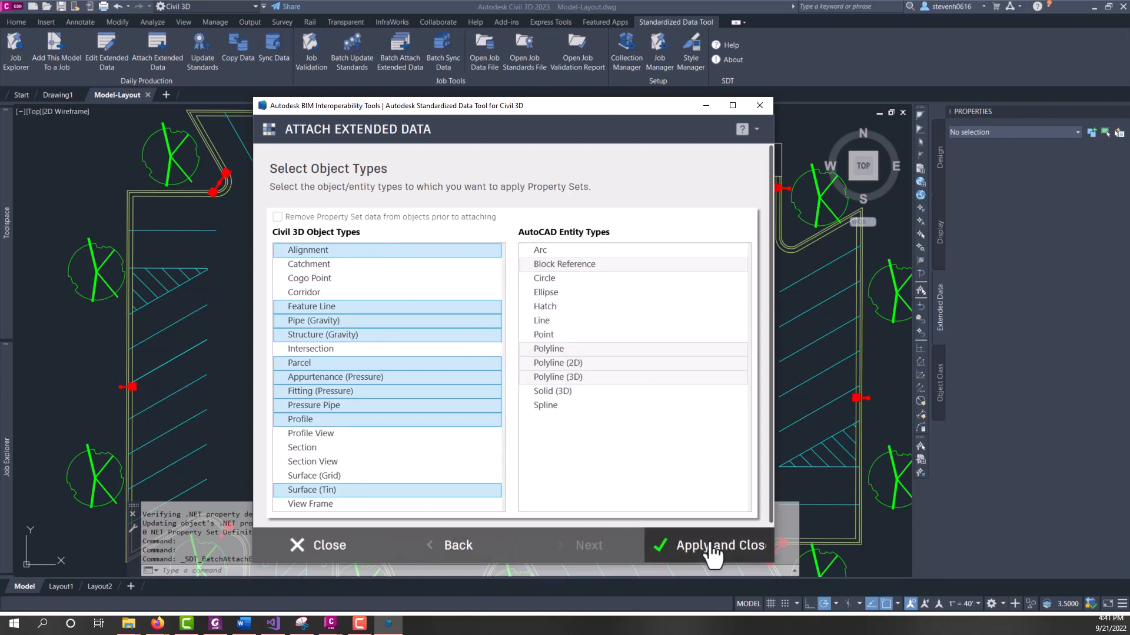
Run the batch attach on the selected Restaurant model files with Apply and Close.
click(718, 545)
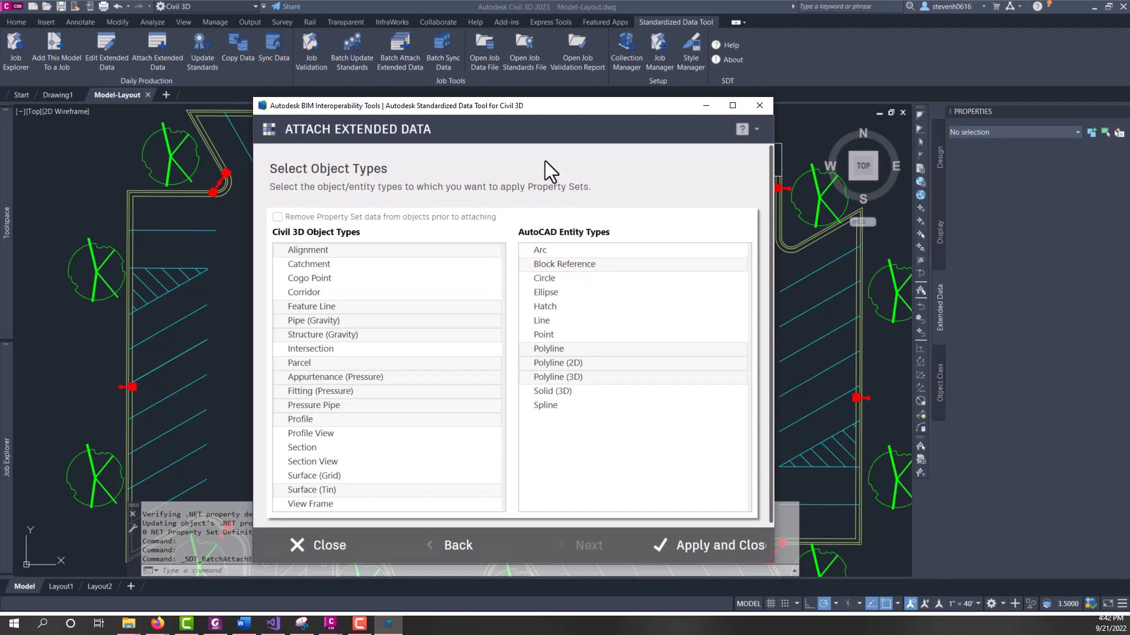
mouse_move(759, 105)
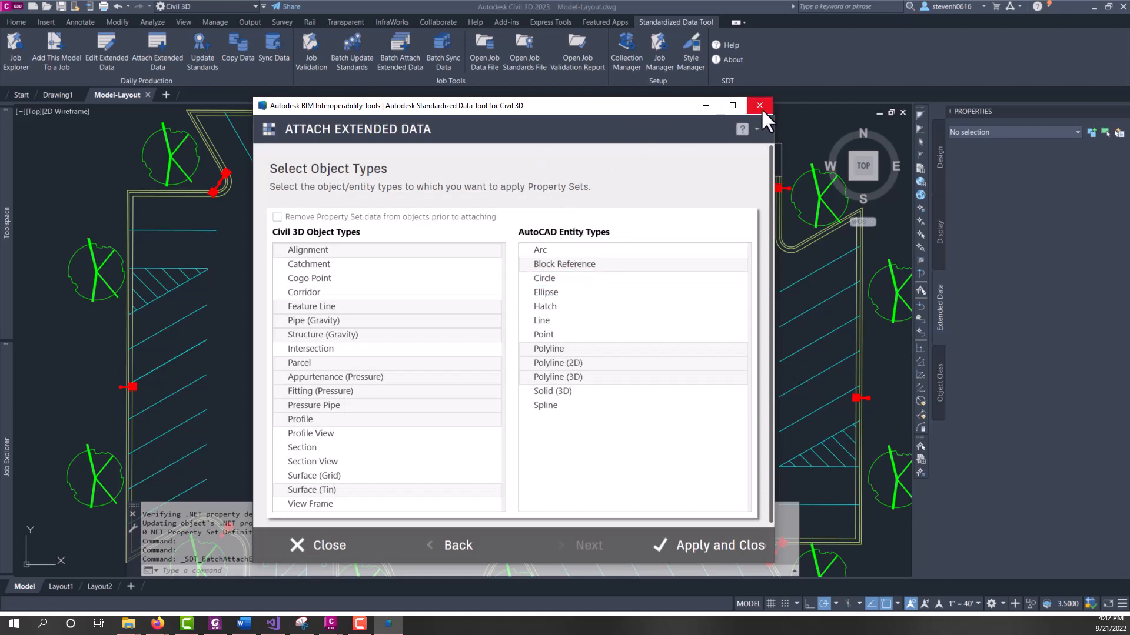
Select a light pole block and enter its SDT.COBie.Component created-by value in Extended Data.
click(759, 105)
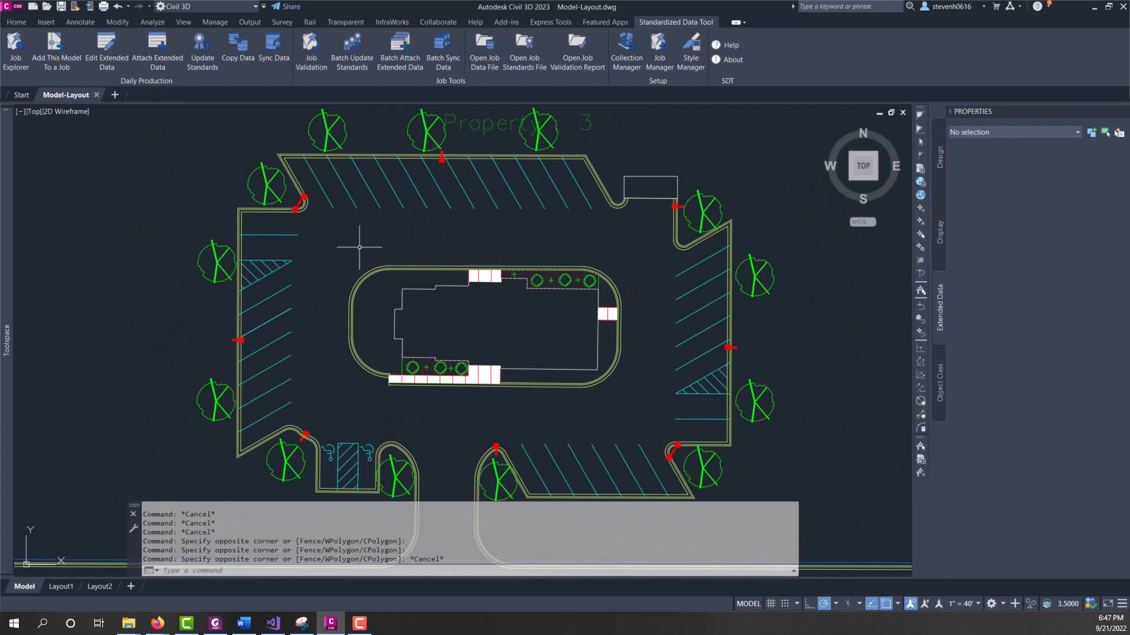
mouse_move(307, 240)
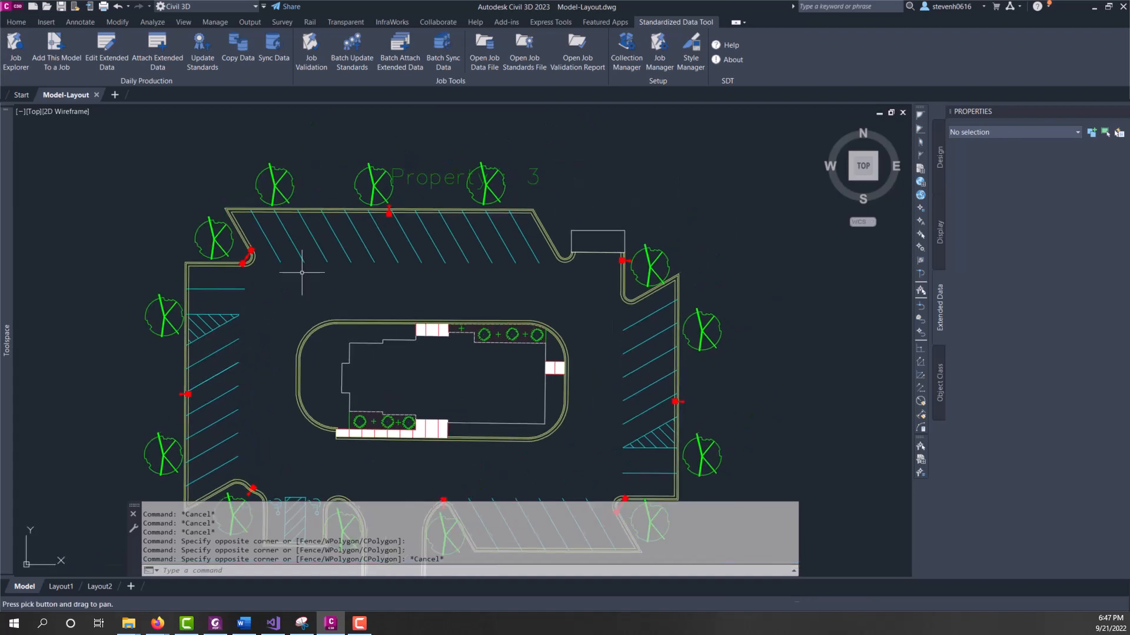
click(389, 210)
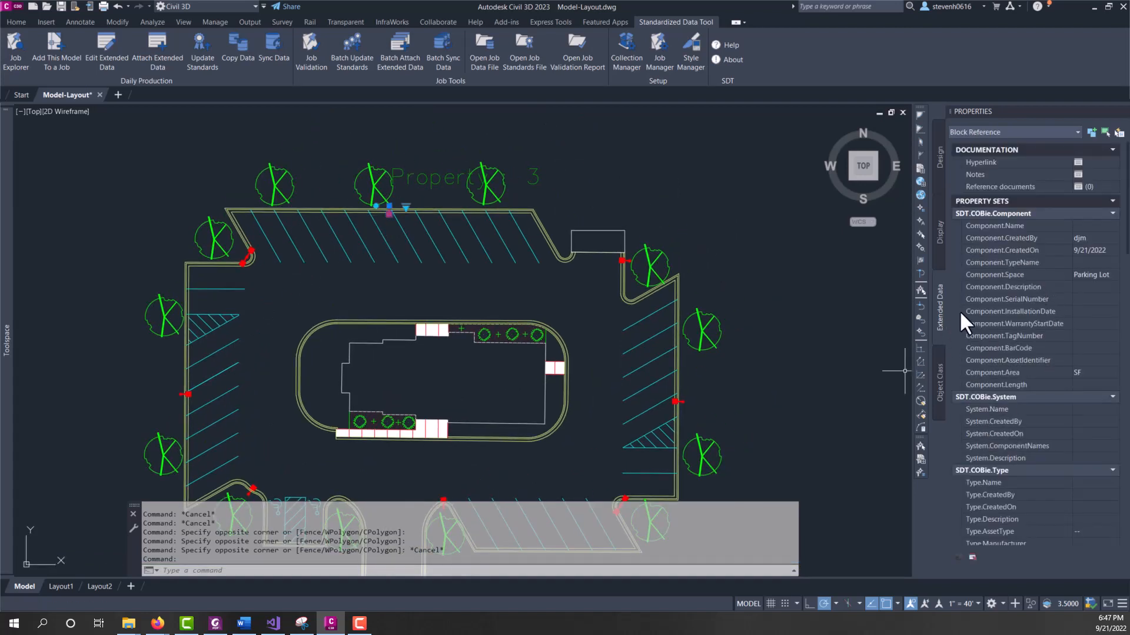
mouse_move(1007, 229)
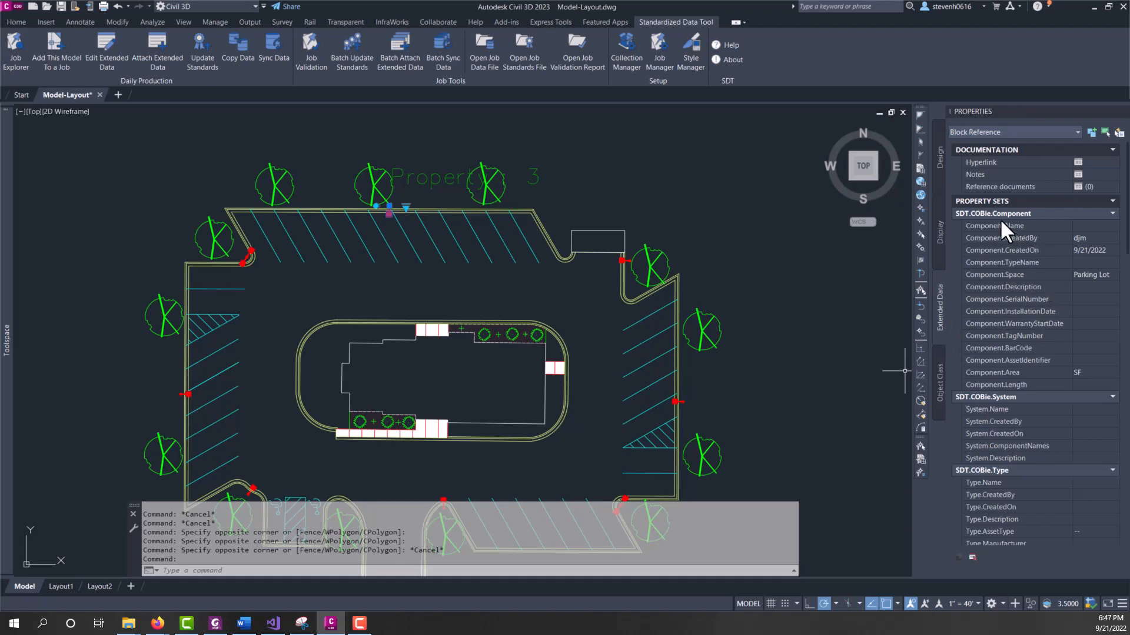
mouse_move(1004, 413)
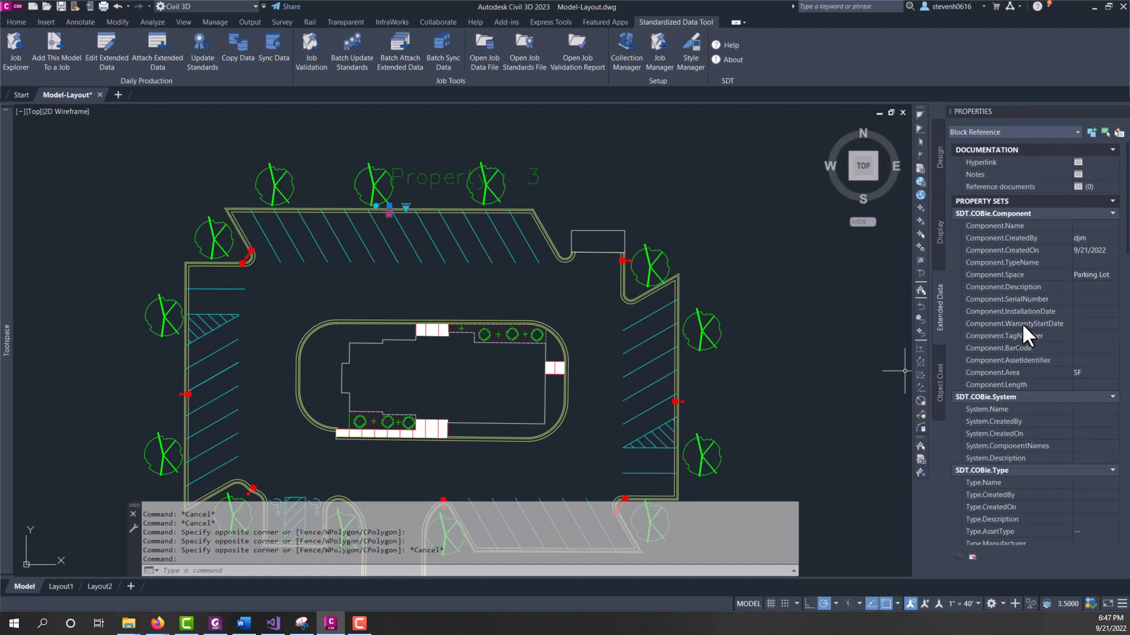
mouse_move(1005, 242)
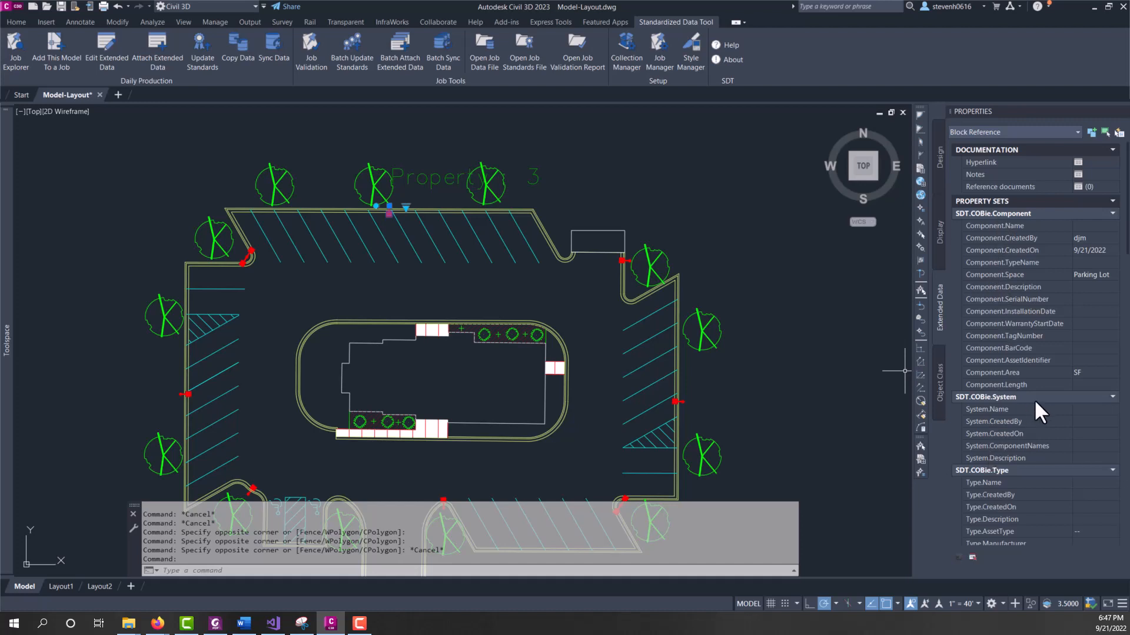
mouse_move(1079, 342)
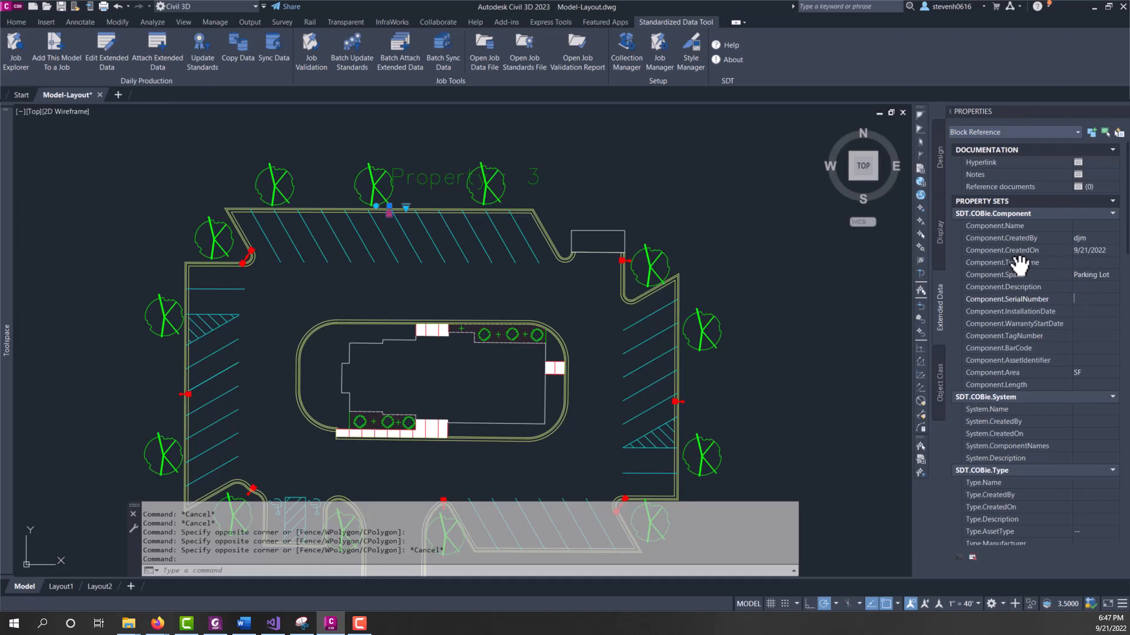
mouse_move(1055, 281)
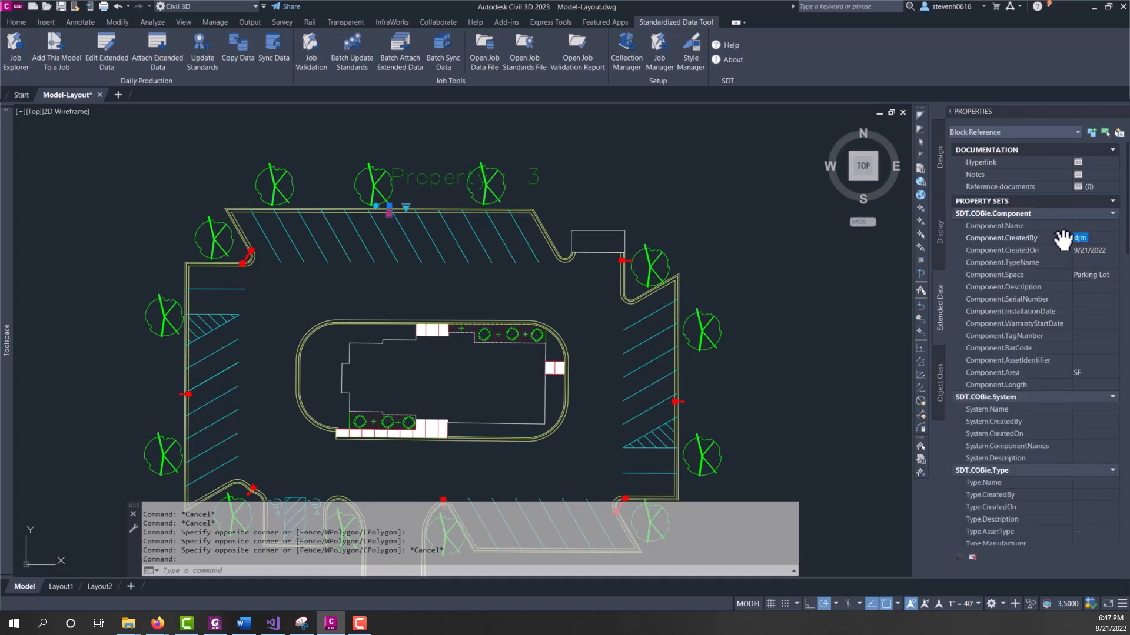
click(1089, 274)
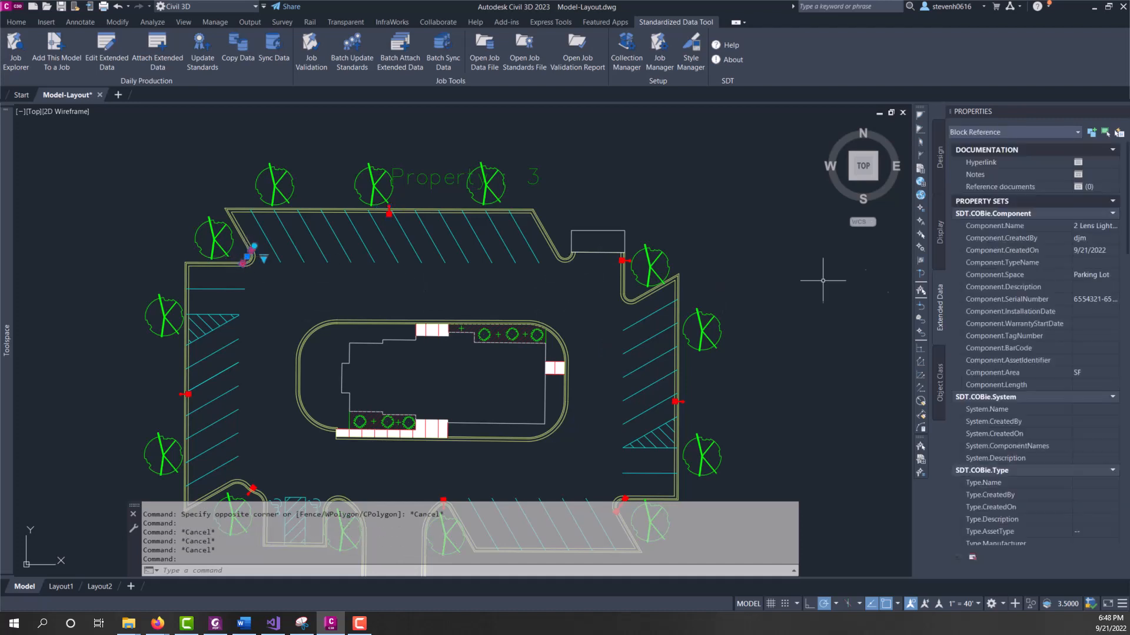
mouse_move(1060, 288)
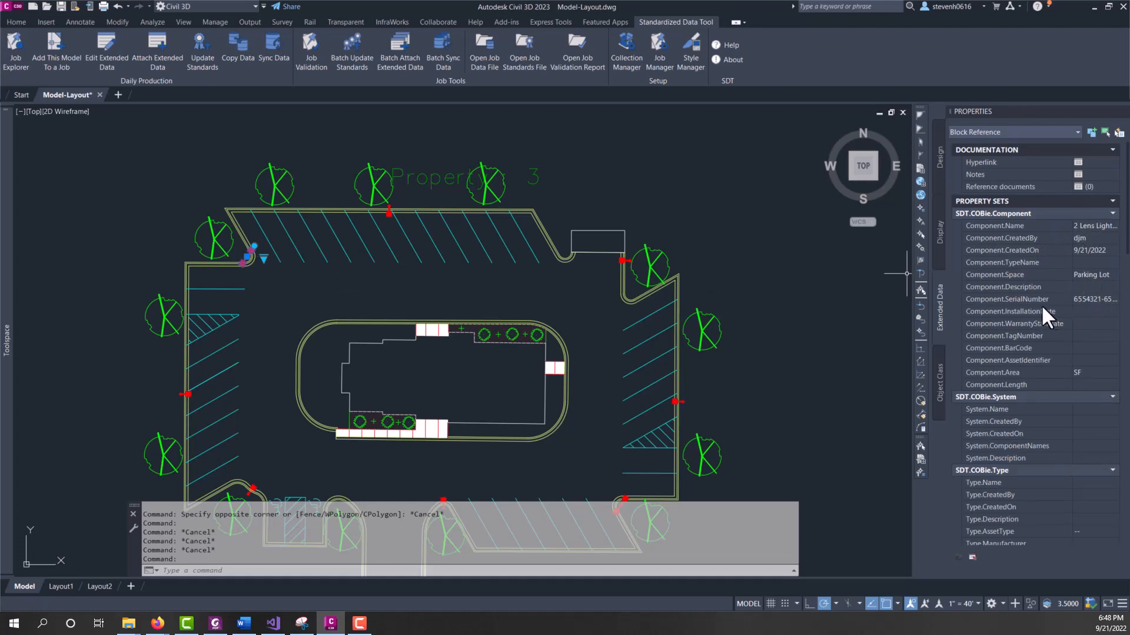
mouse_move(588, 298)
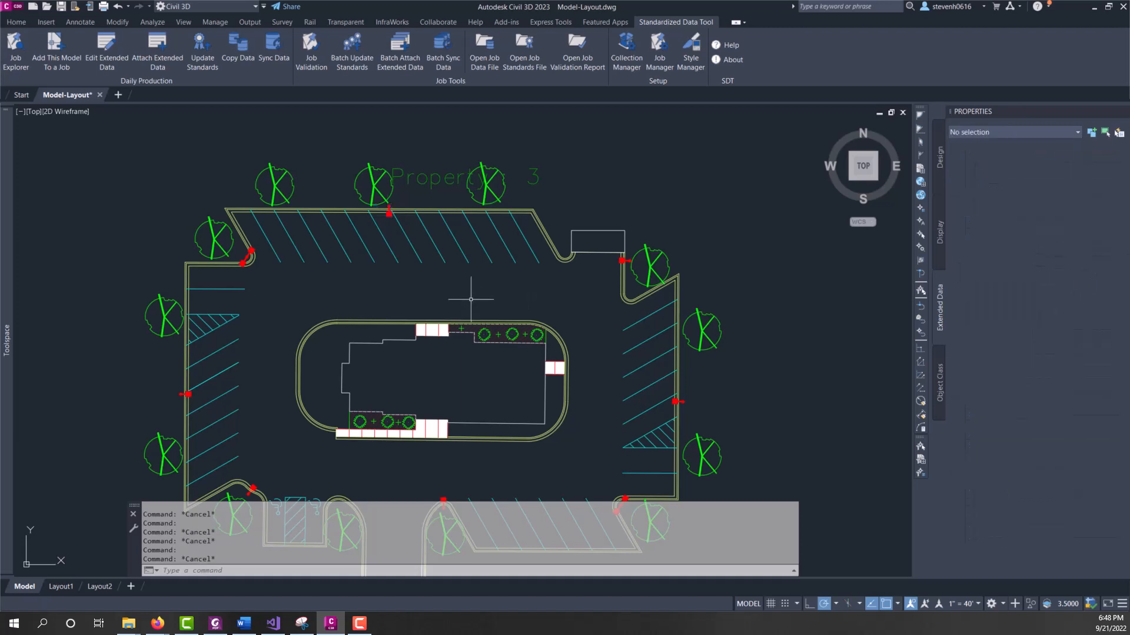
scroll(down, 3)
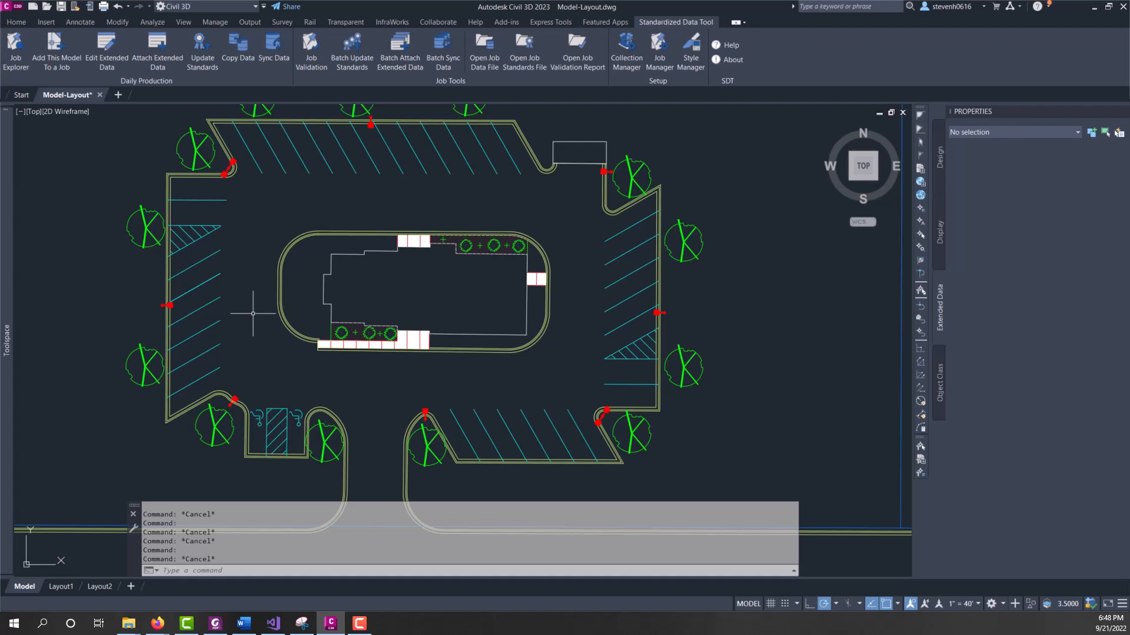
mouse_move(170, 308)
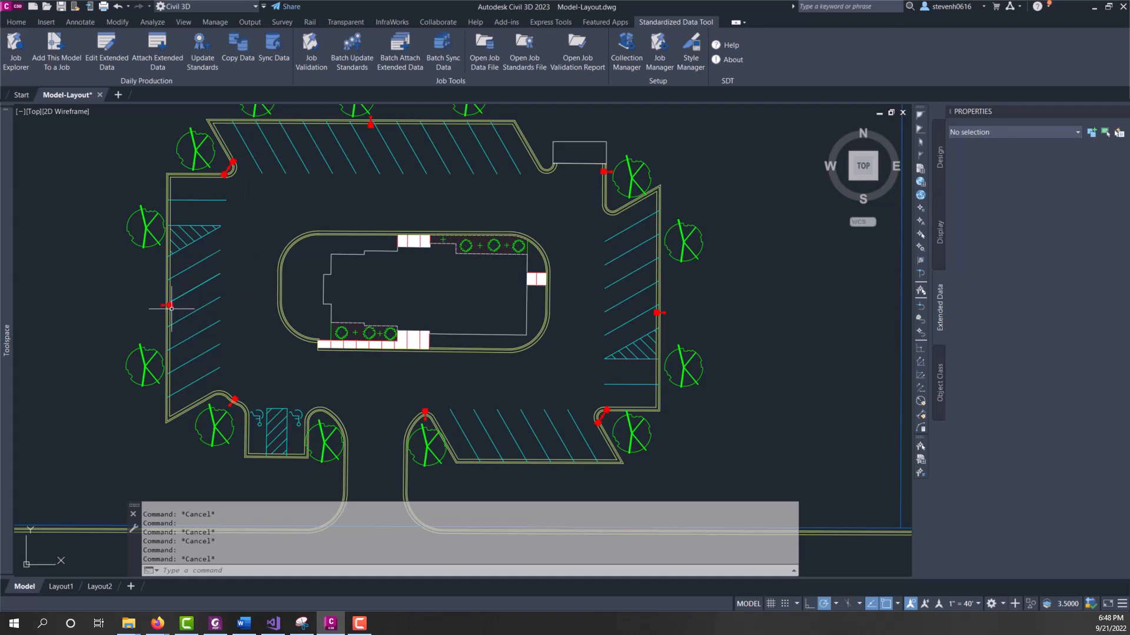
Copy the left pole's data into the top pole's blank fields with SDT Copy Data, then verify it.
click(169, 308)
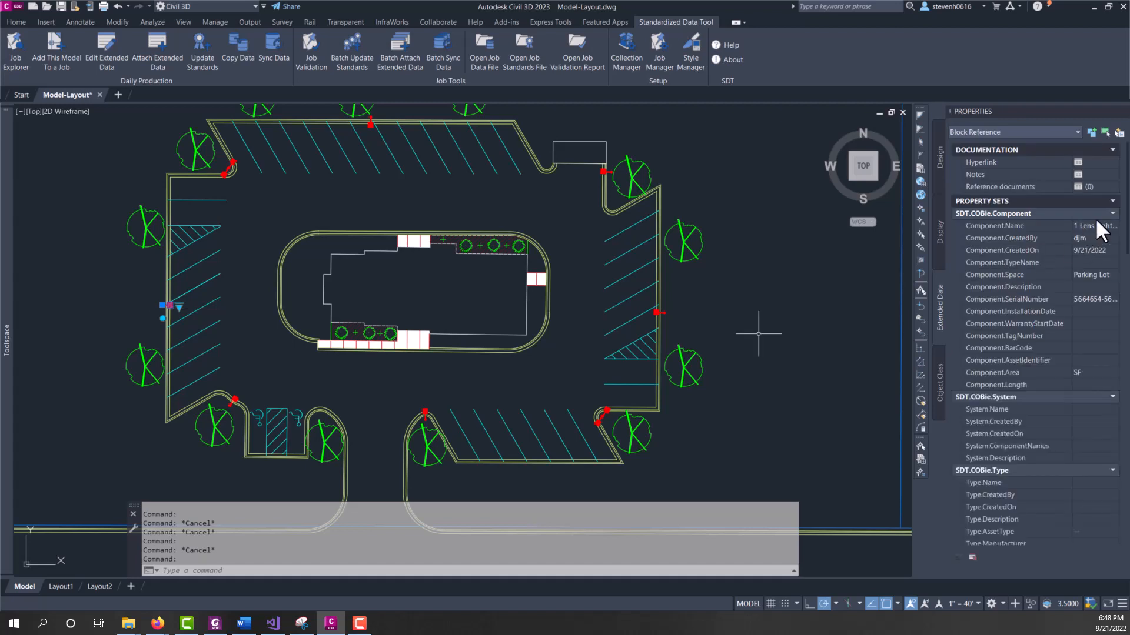
mouse_move(1099, 316)
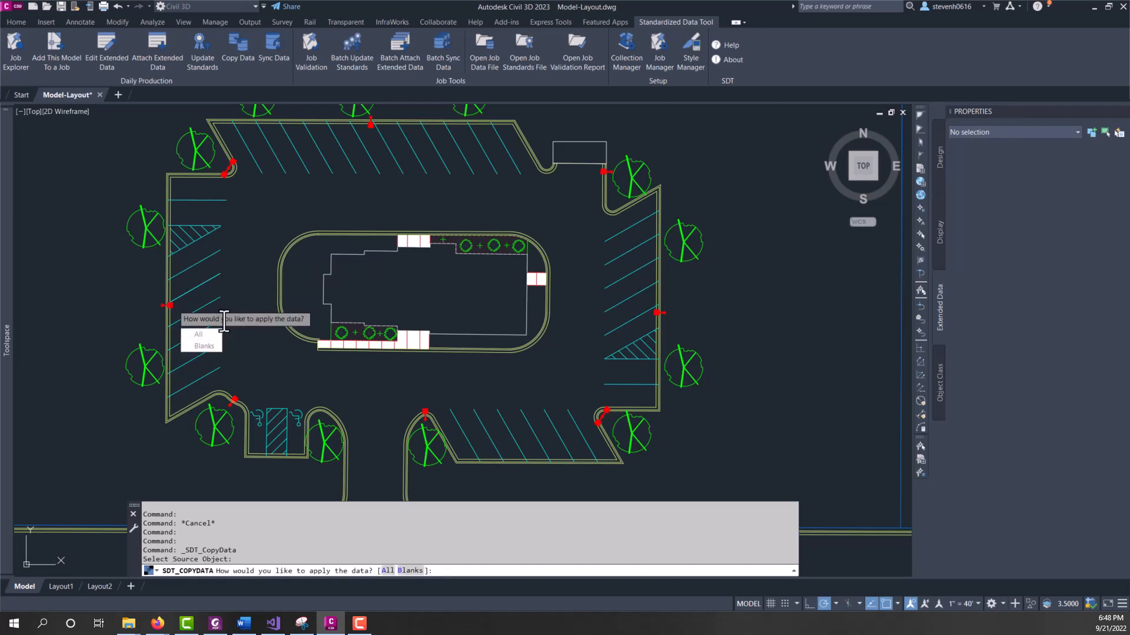
mouse_move(198, 333)
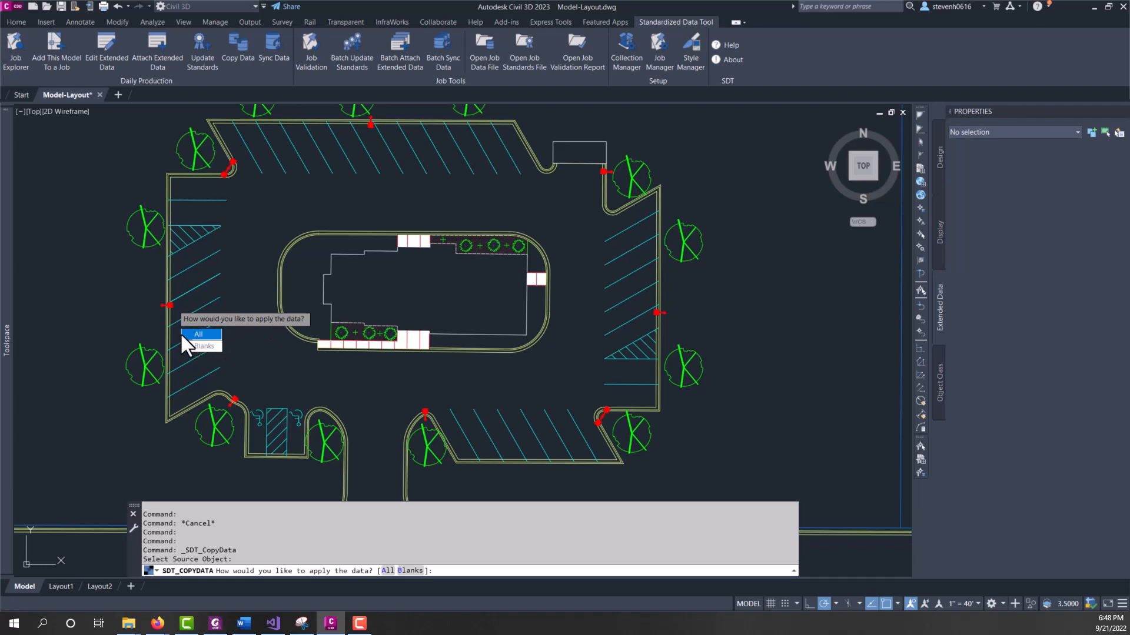
mouse_move(160, 296)
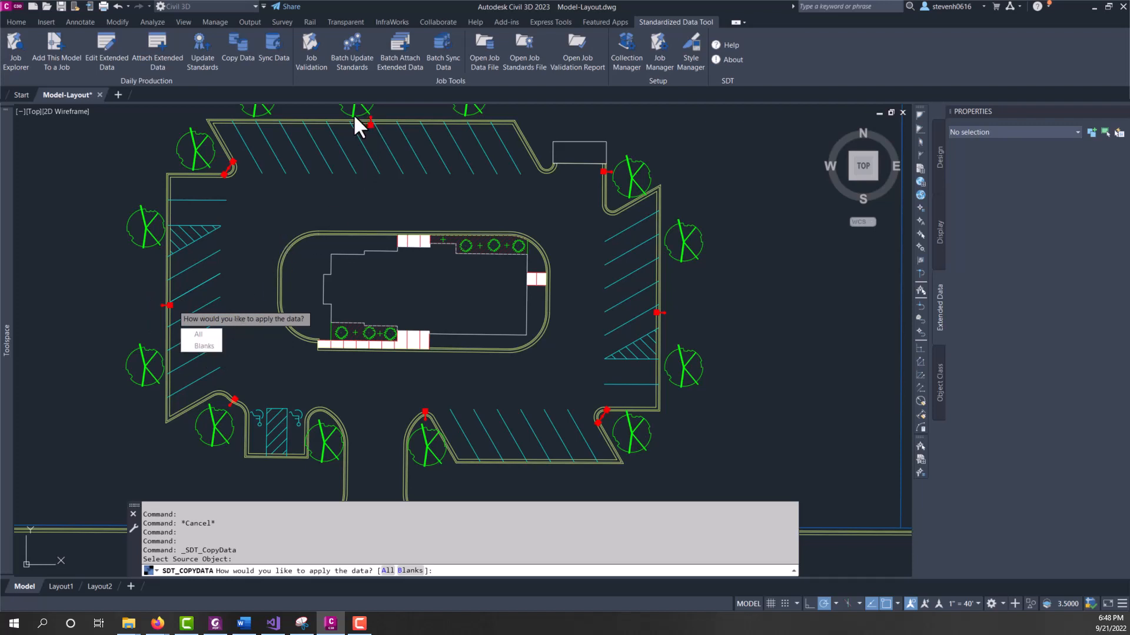
mouse_move(382, 138)
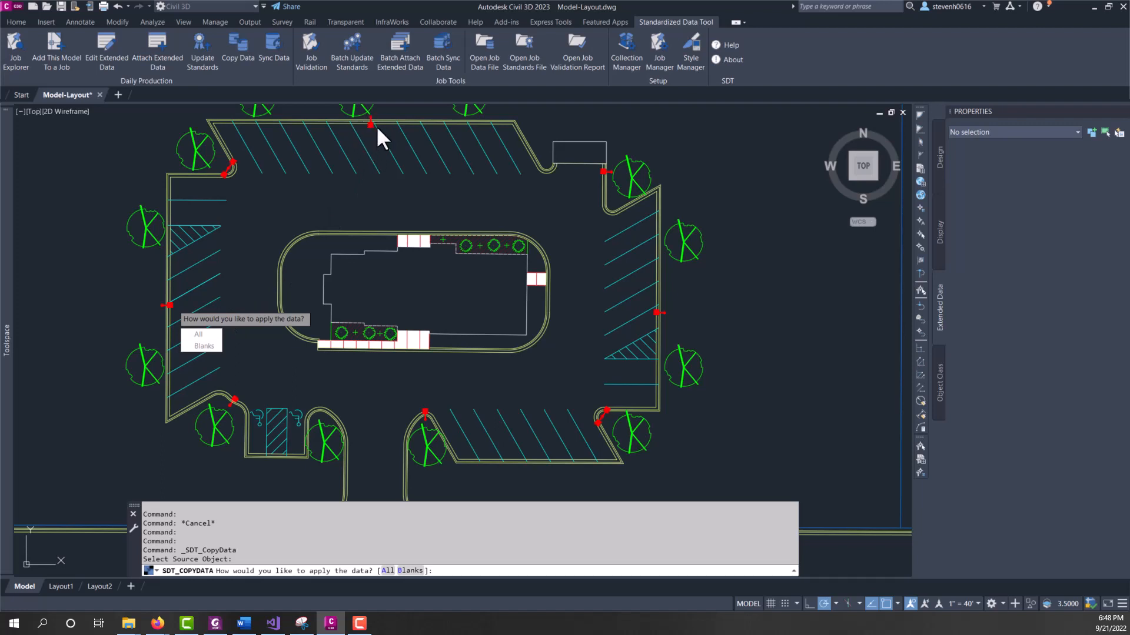
mouse_move(370, 136)
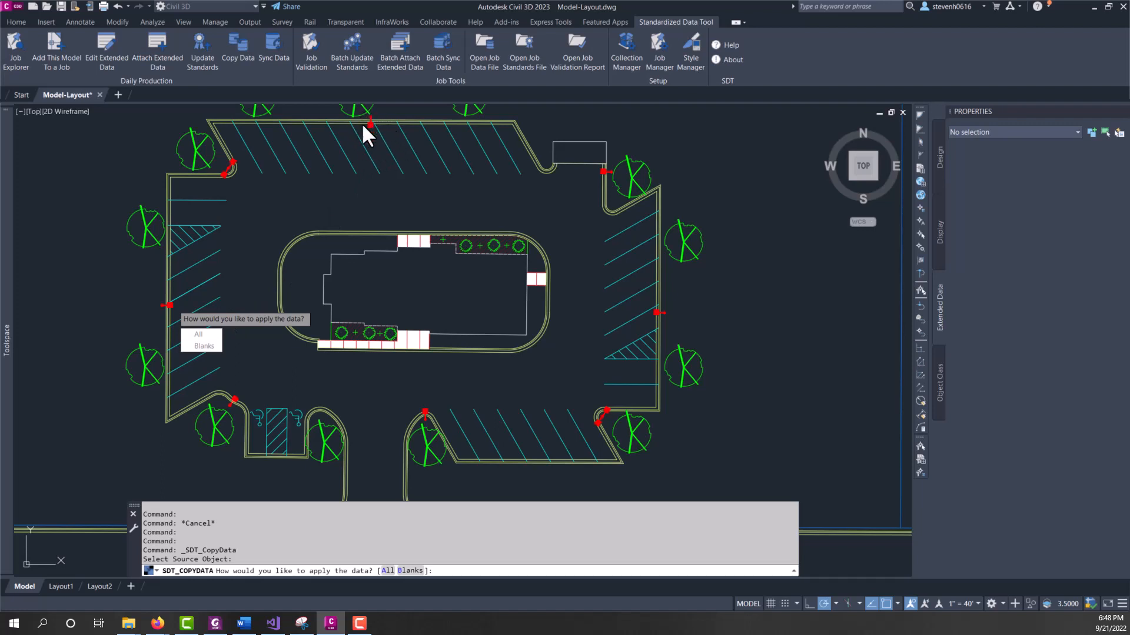
mouse_move(381, 118)
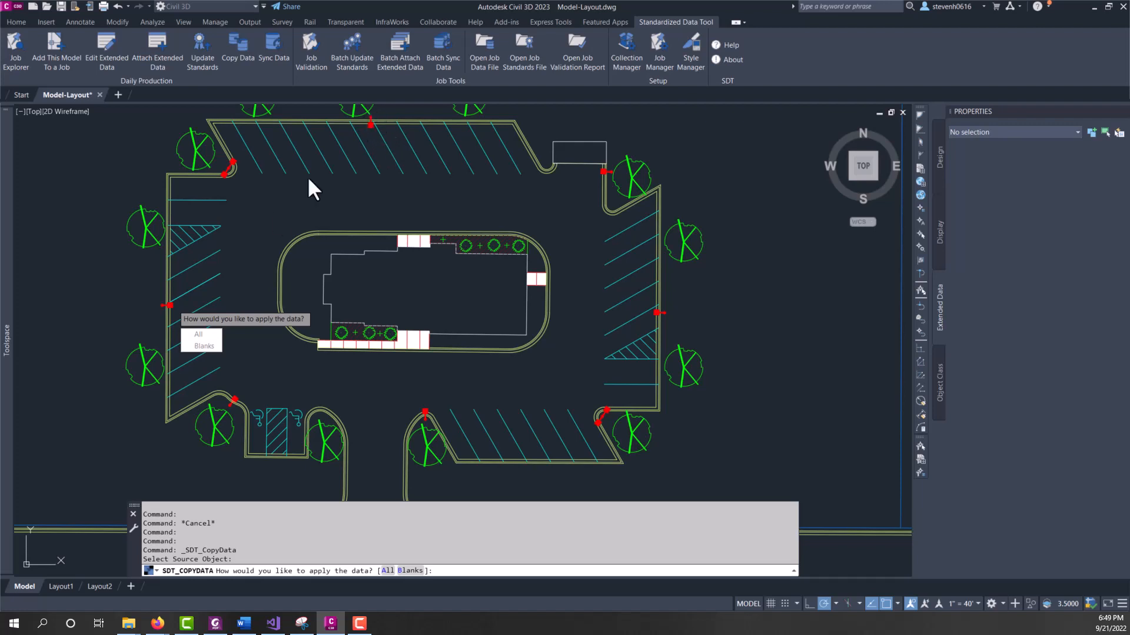
mouse_move(370, 137)
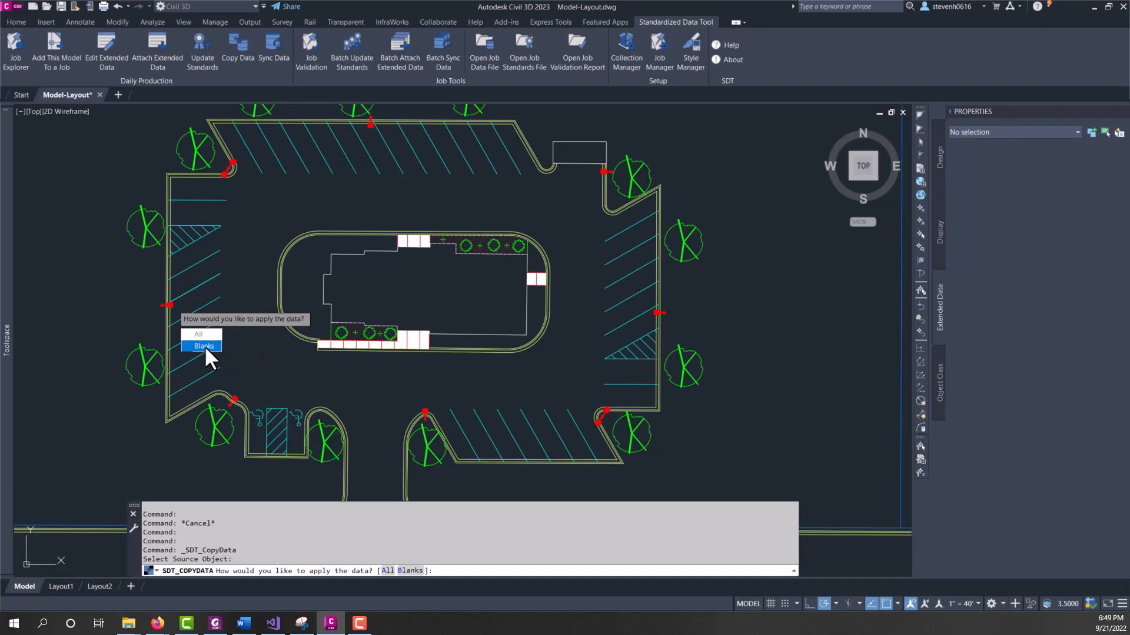
click(204, 346)
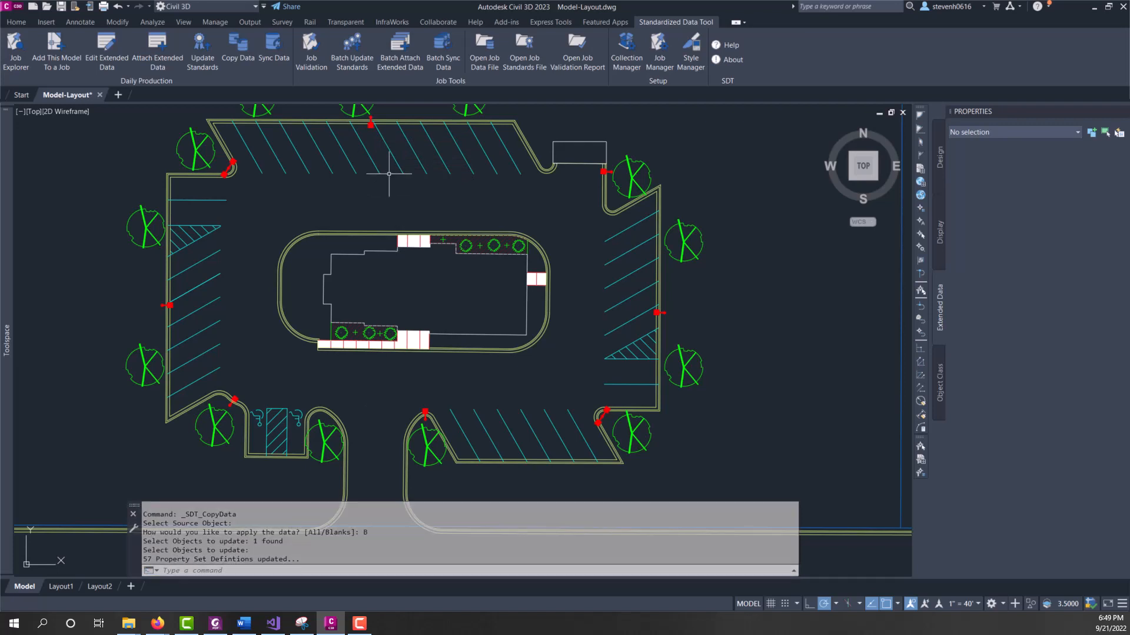
click(369, 117)
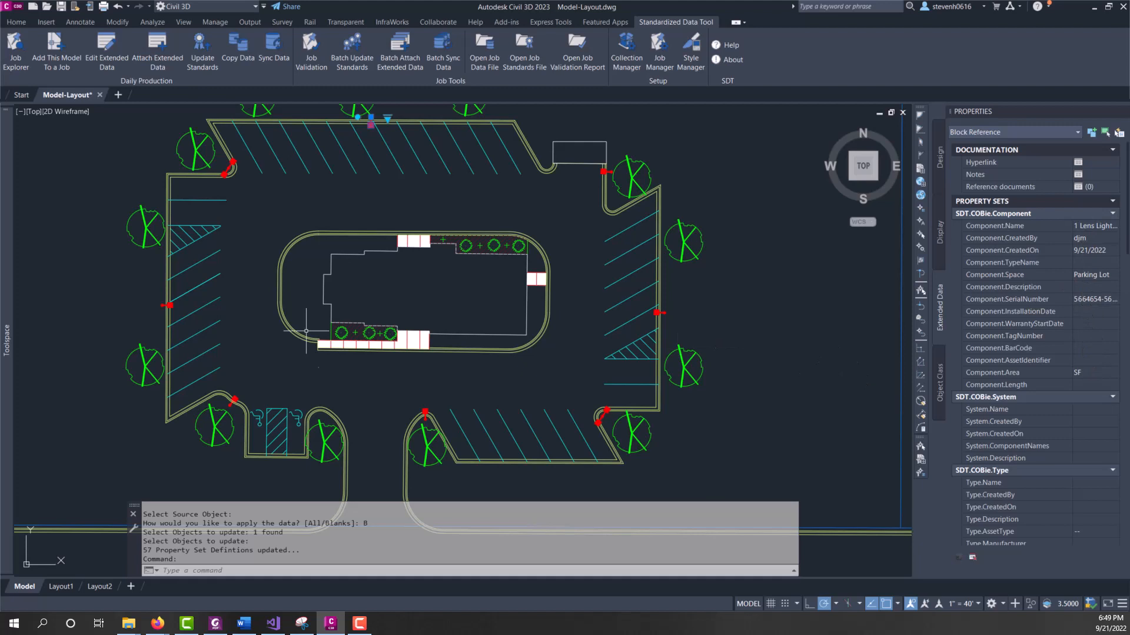
mouse_move(1093, 493)
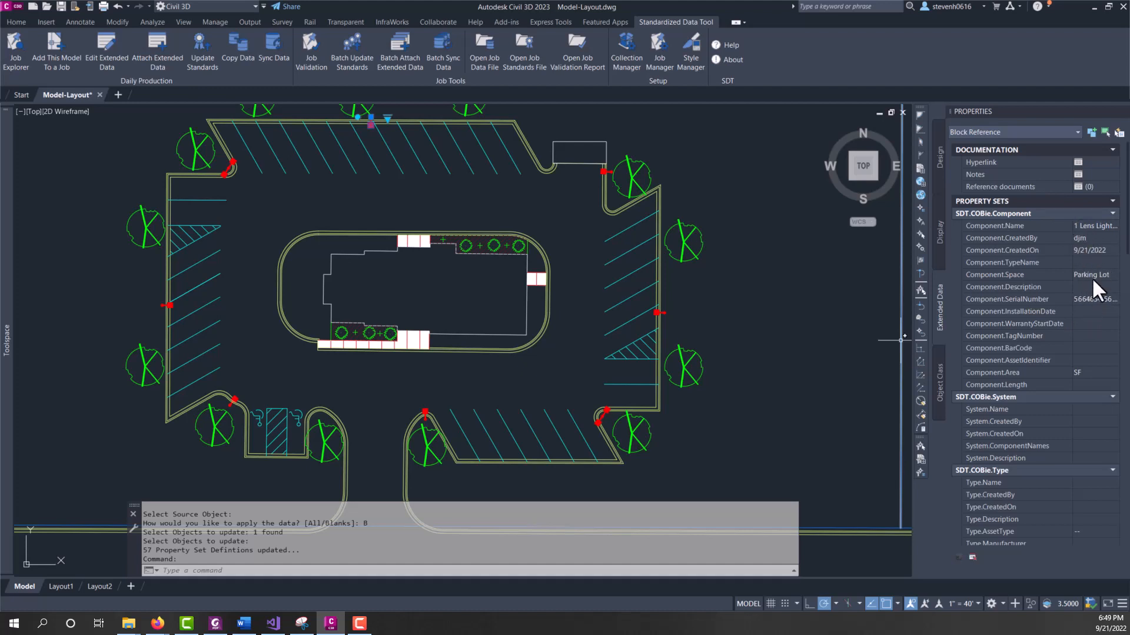
Copy all 2 Lens Light data onto the bottom-right pole and check its values.
key(Escape)
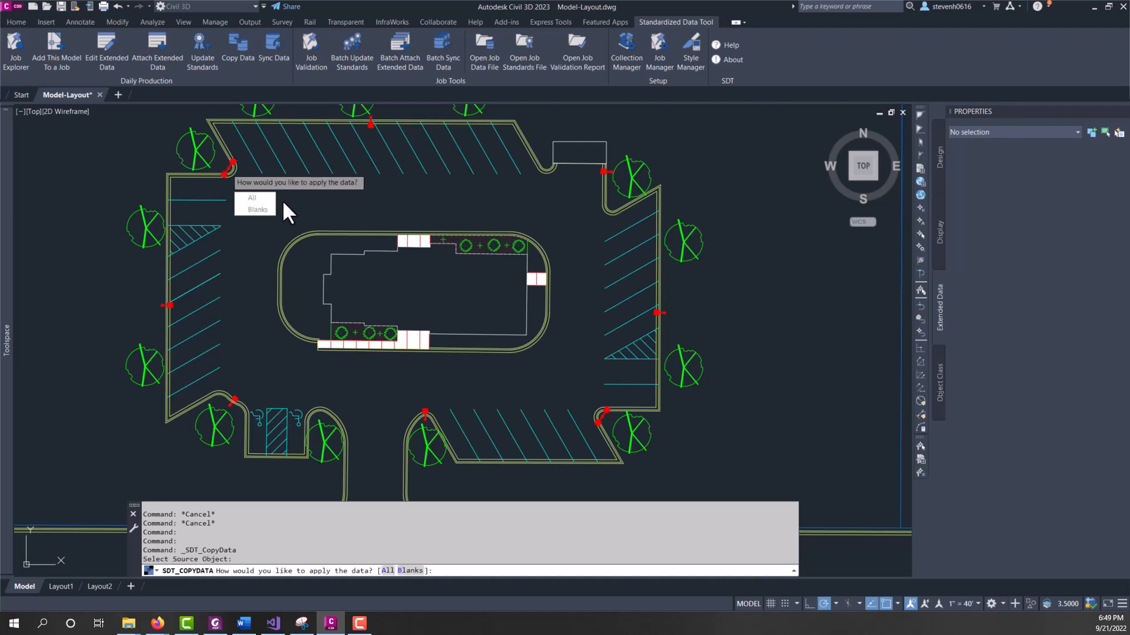
click(252, 197)
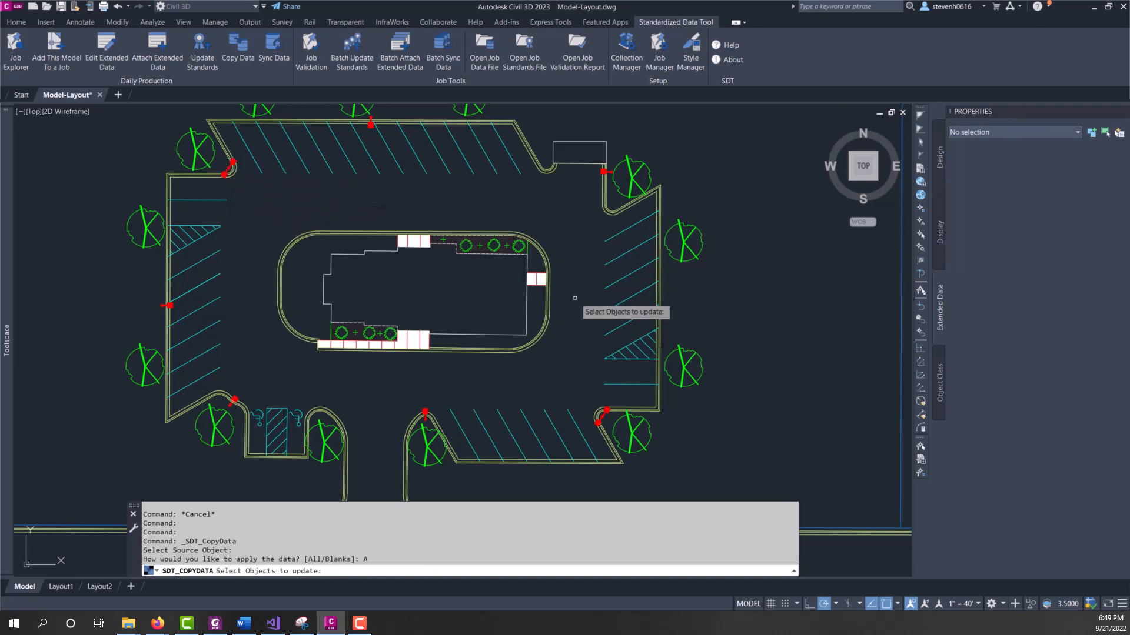
click(602, 417)
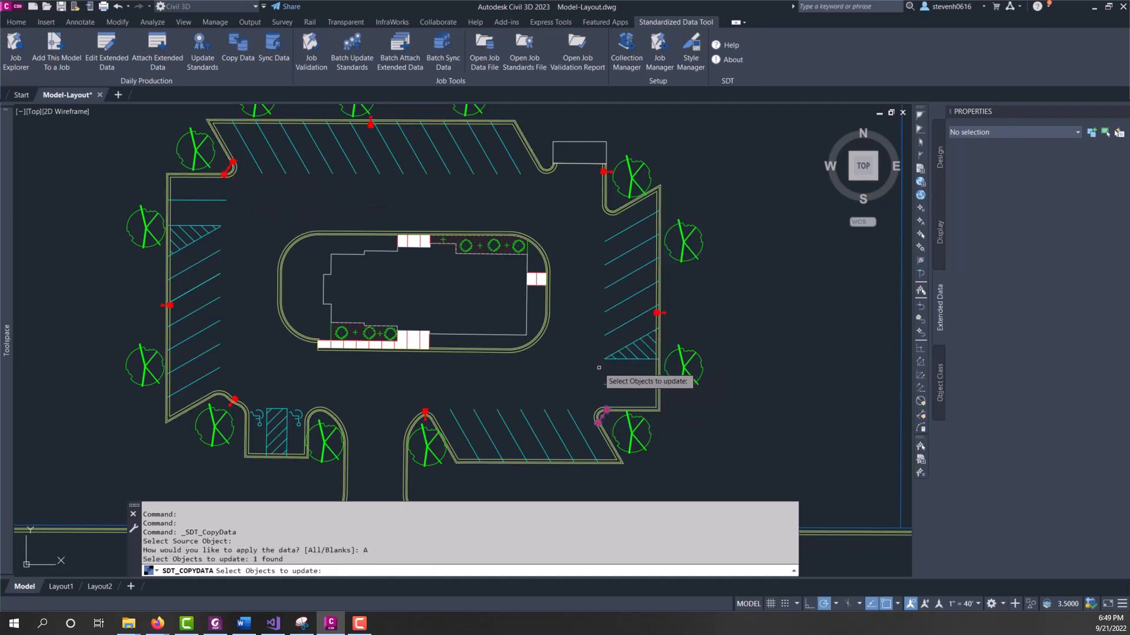
click(602, 419)
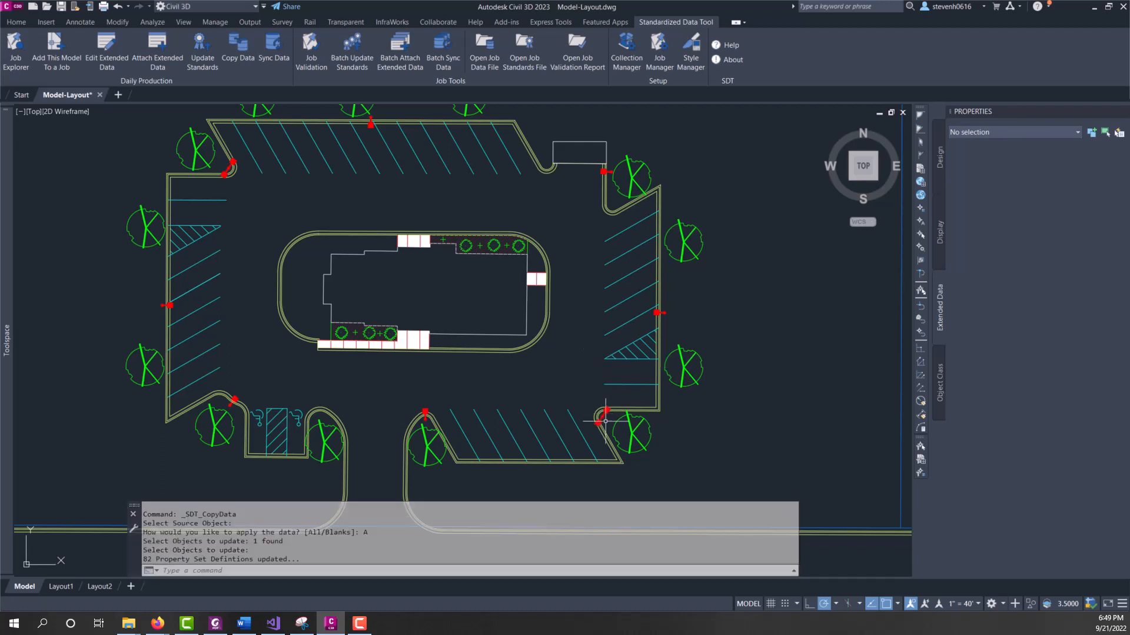
click(602, 417)
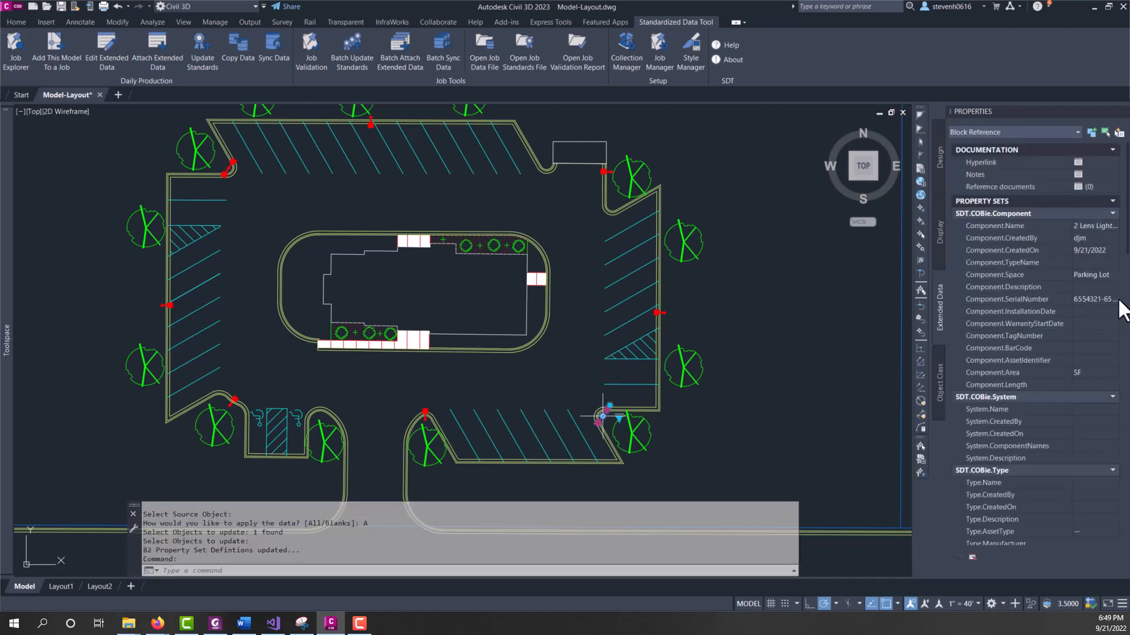
key(Escape)
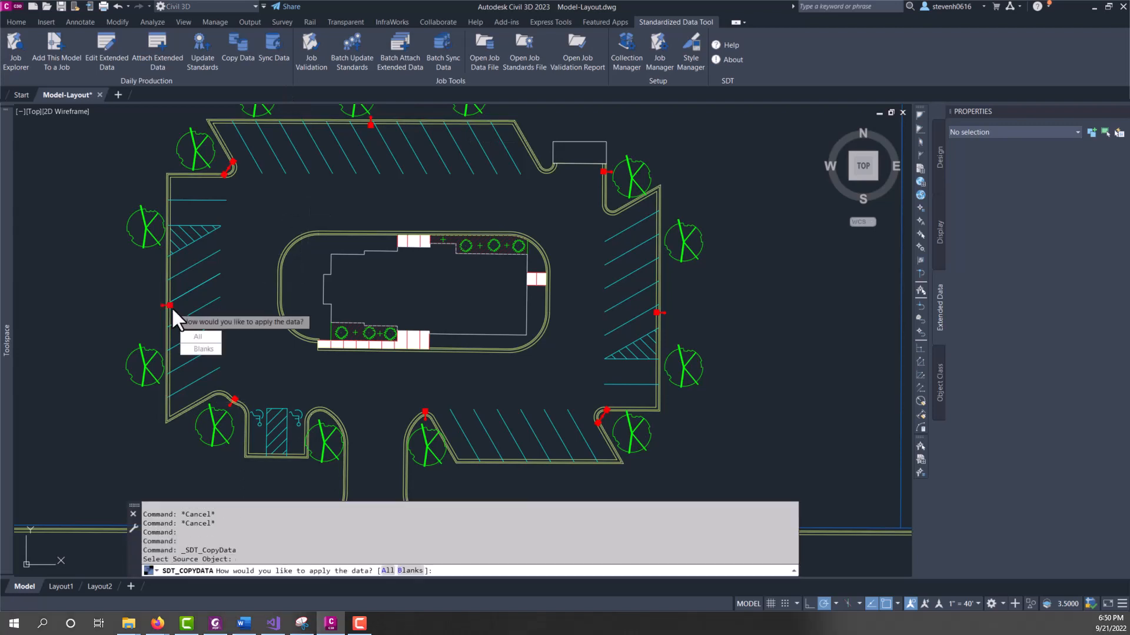
Copy all 1 Lens Light data onto the bottom-left, bottom-centre, right-side and remaining poles.
click(197, 336)
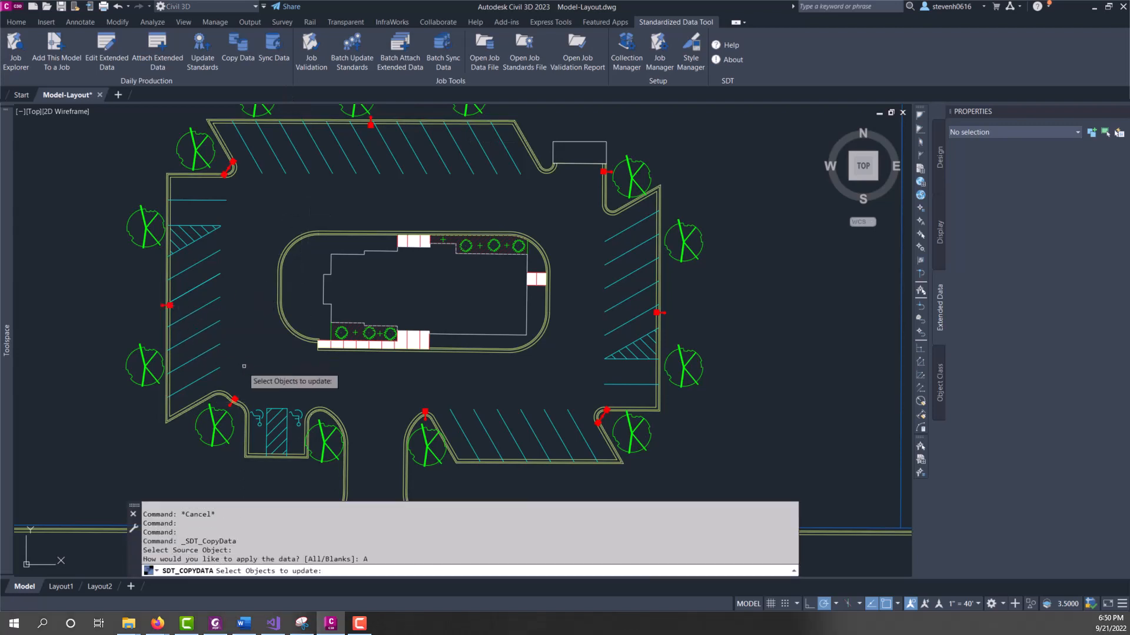
click(234, 400)
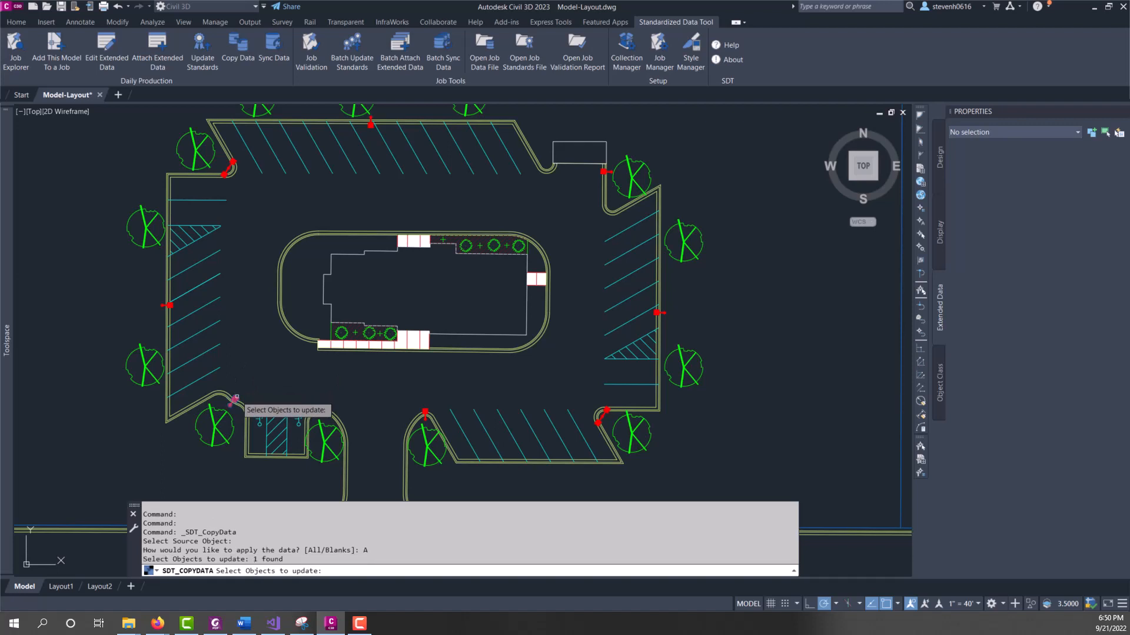
click(425, 414)
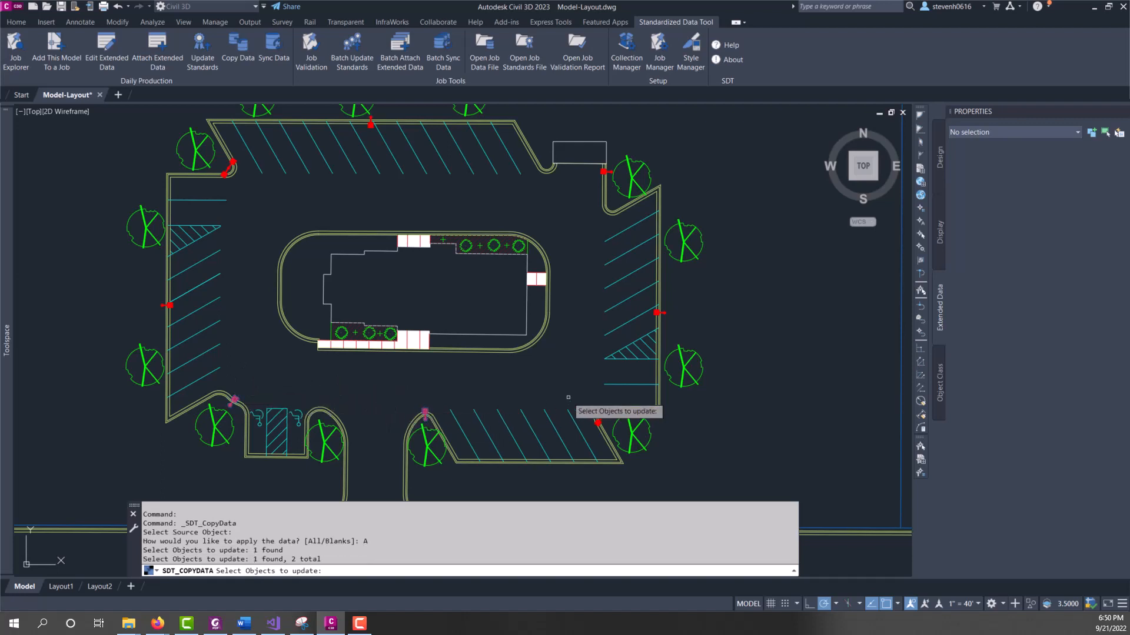
click(618, 179)
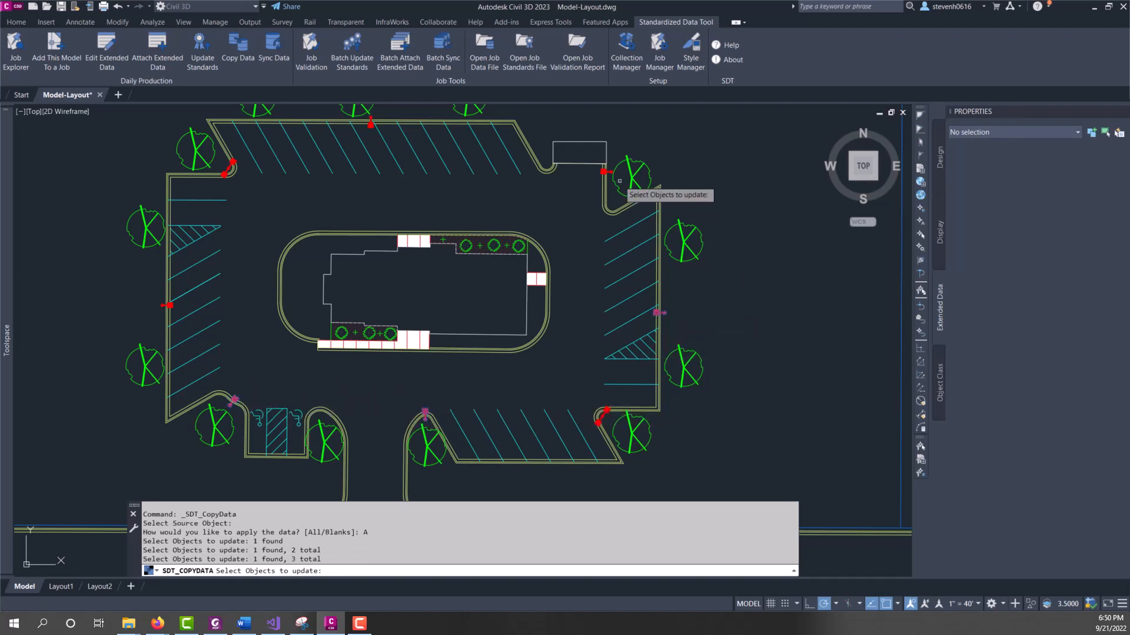
click(367, 123)
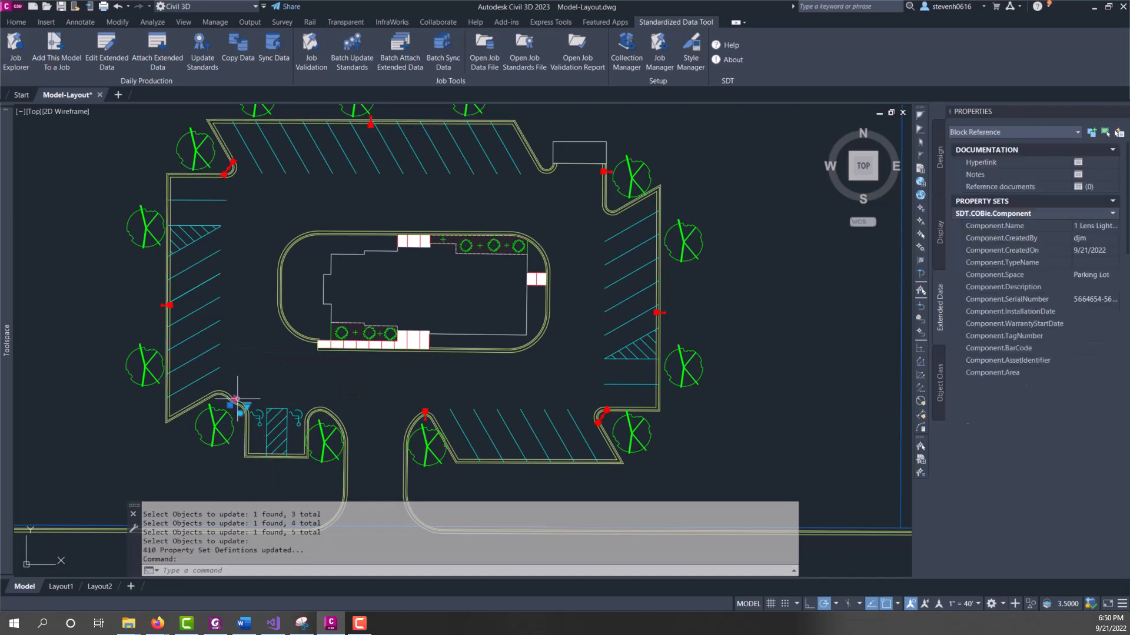
key(Escape)
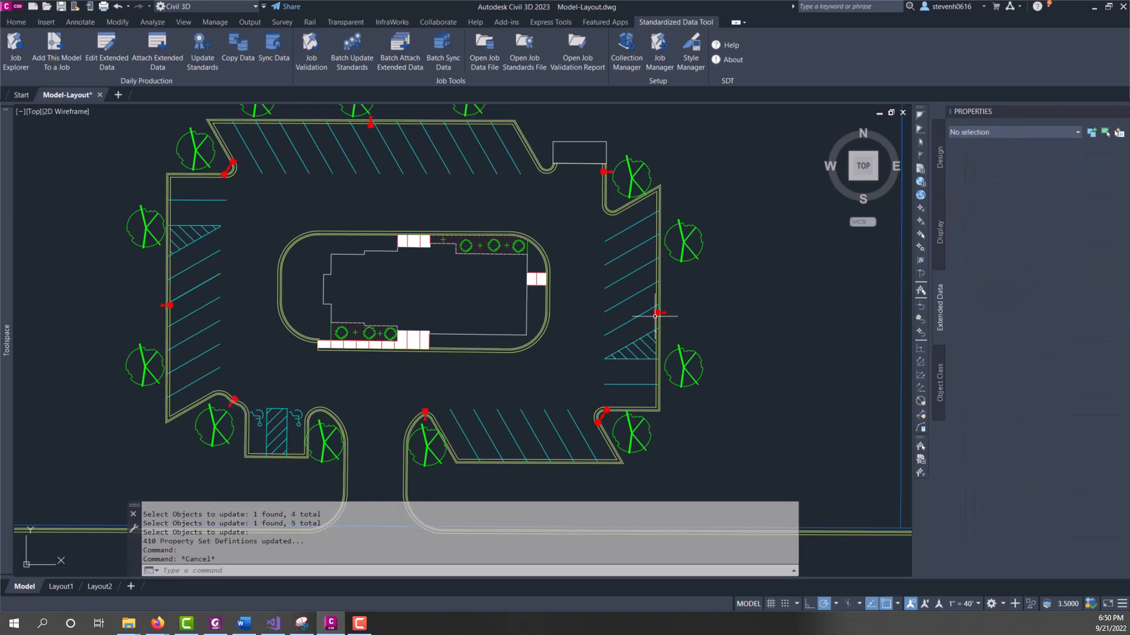
click(654, 313)
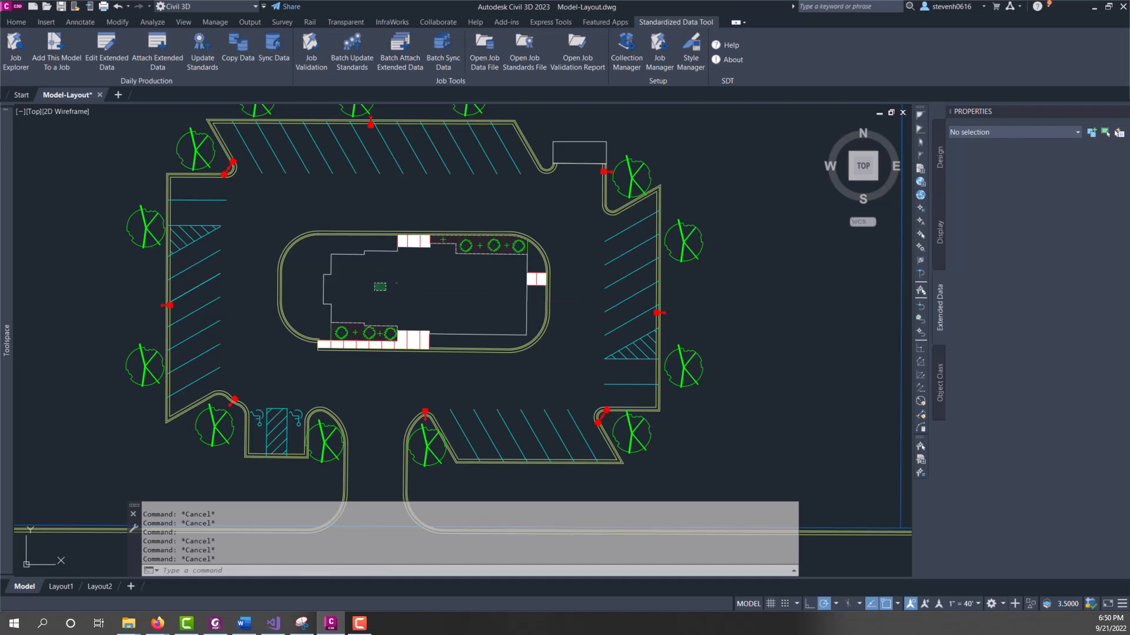
mouse_move(368, 301)
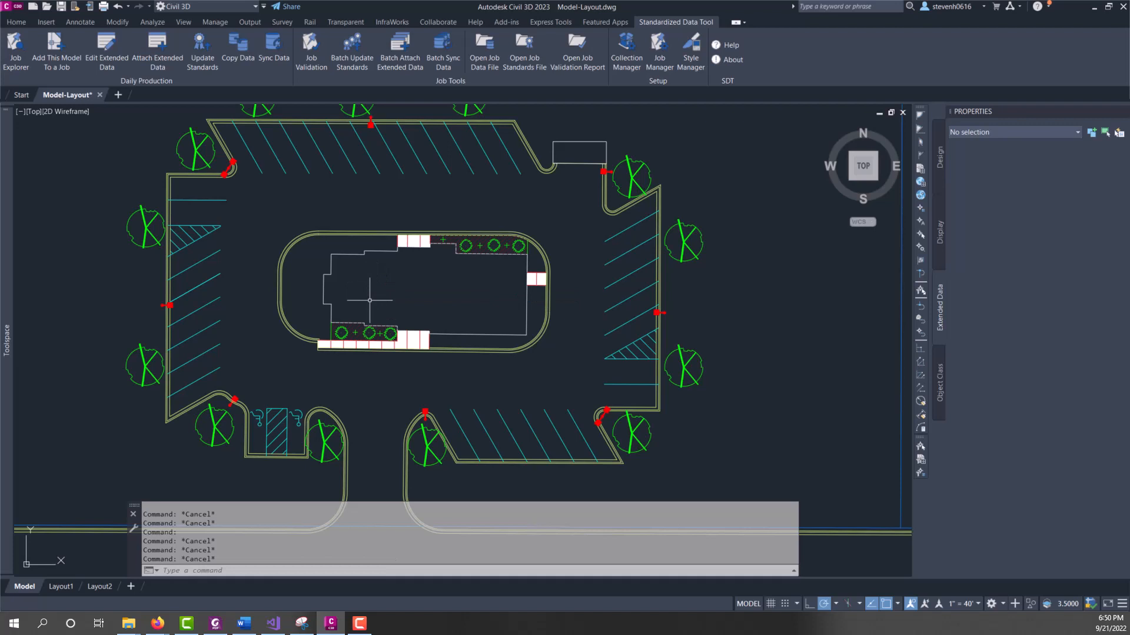